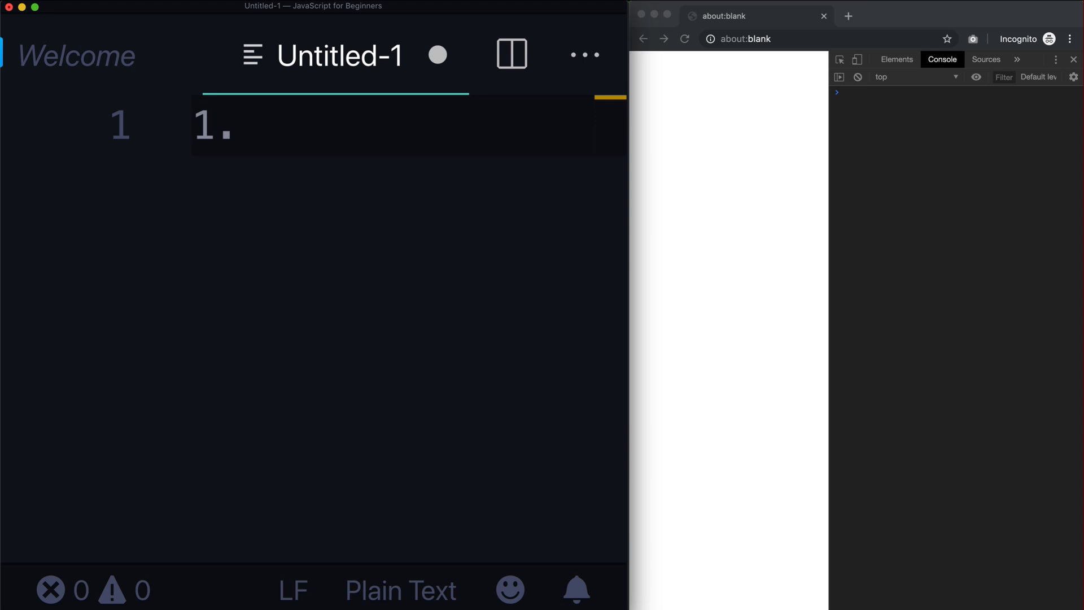
Write 'NOT Java' as the first list item and highlight the word Java for emphasis
{"action": "type", "text": "NOT"}
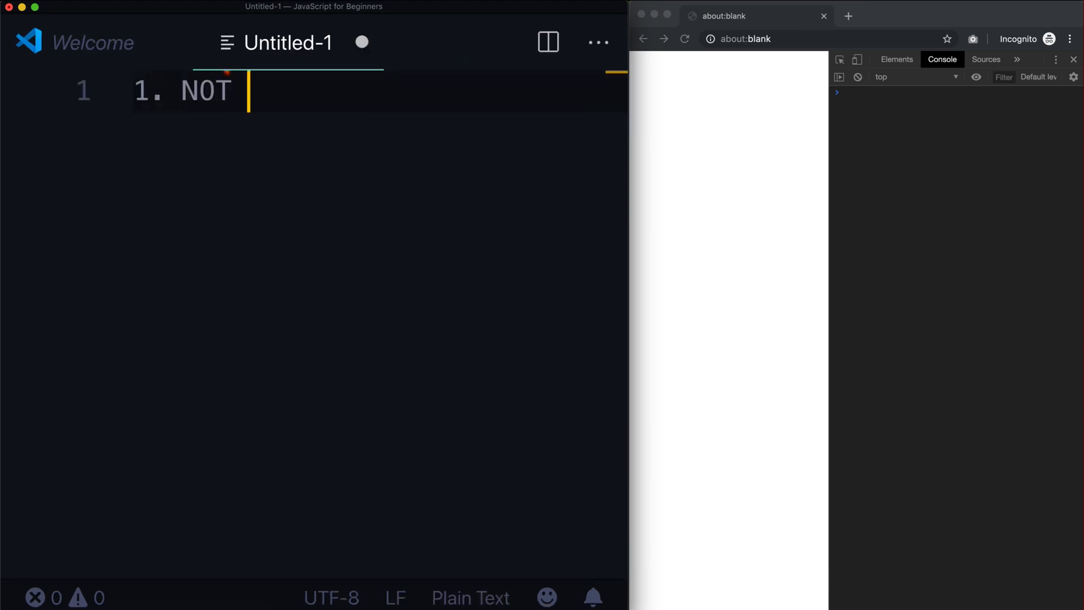
{"action": "type", "text": "Java"}
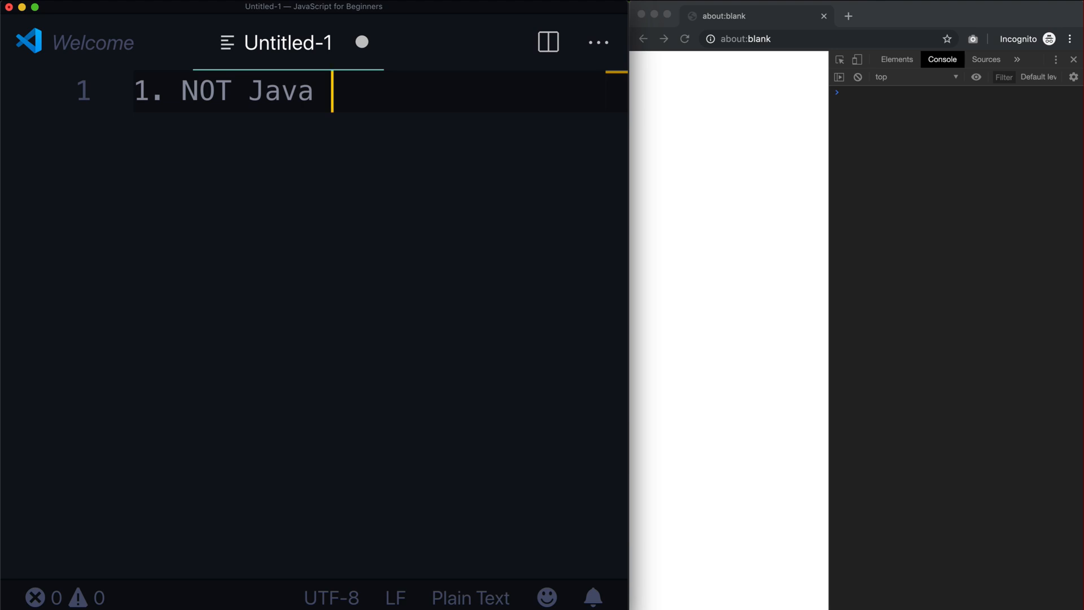
{"action": "mouse_move", "coordinate": [386, 112]}
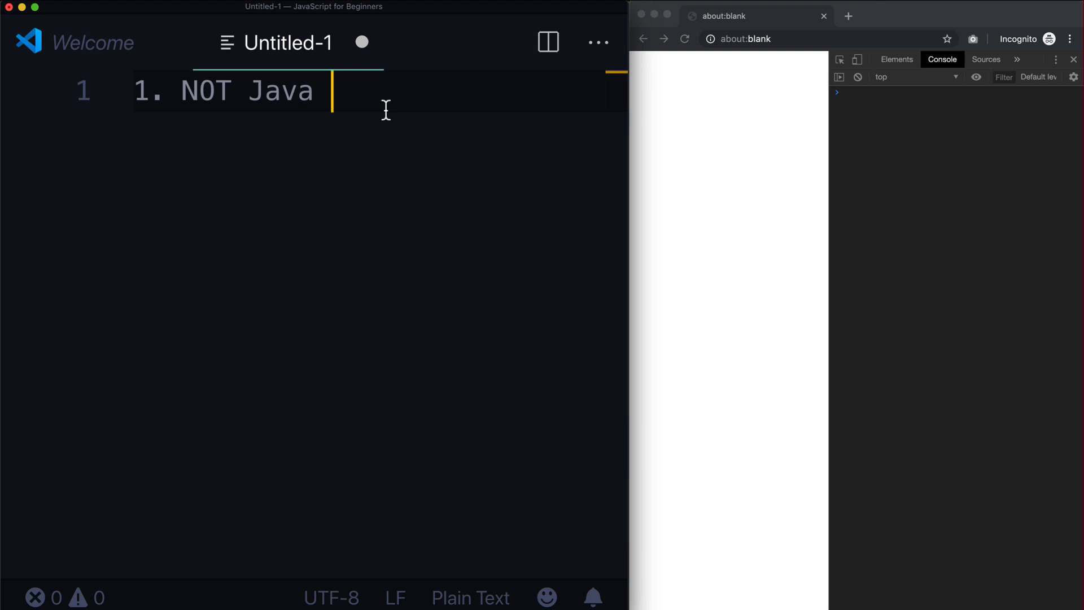
{"action": "mouse_move", "coordinate": [285, 105]}
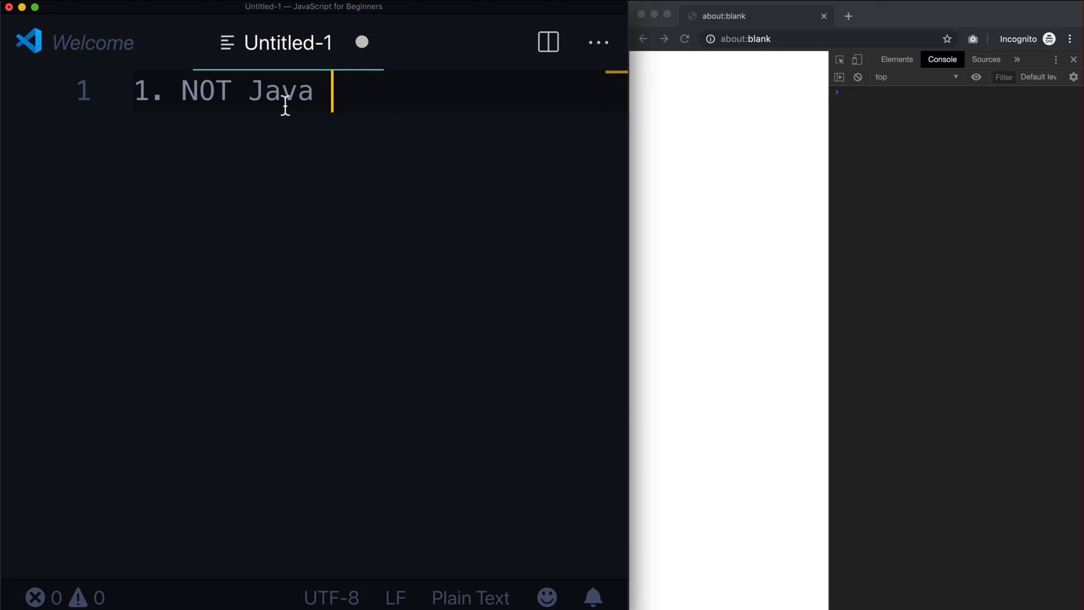
{"action": "double_click", "coordinate": [280, 90]}
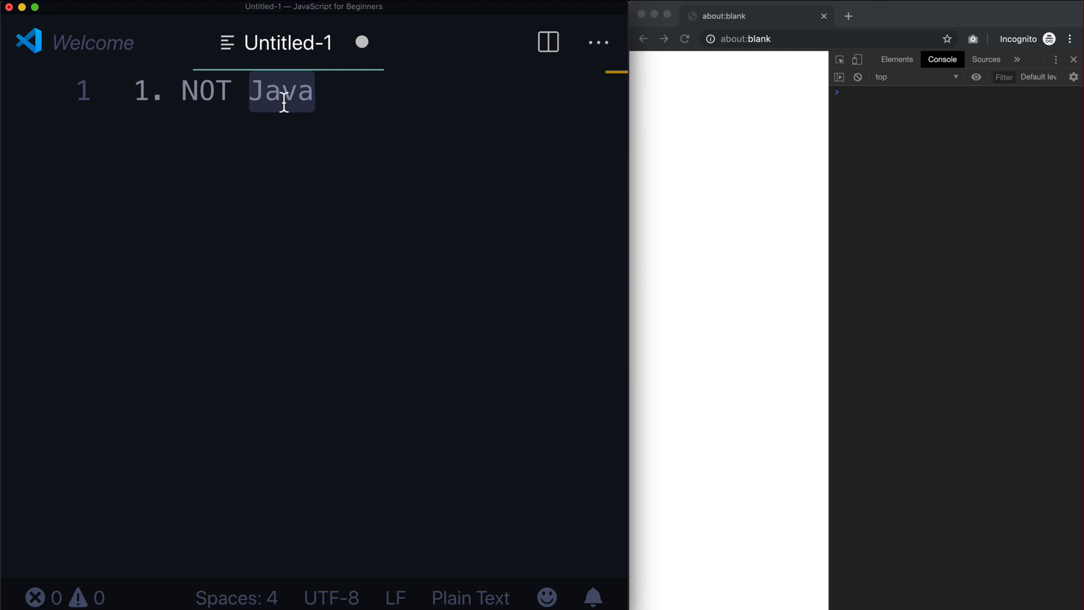
{"action": "mouse_move", "coordinate": [284, 102]}
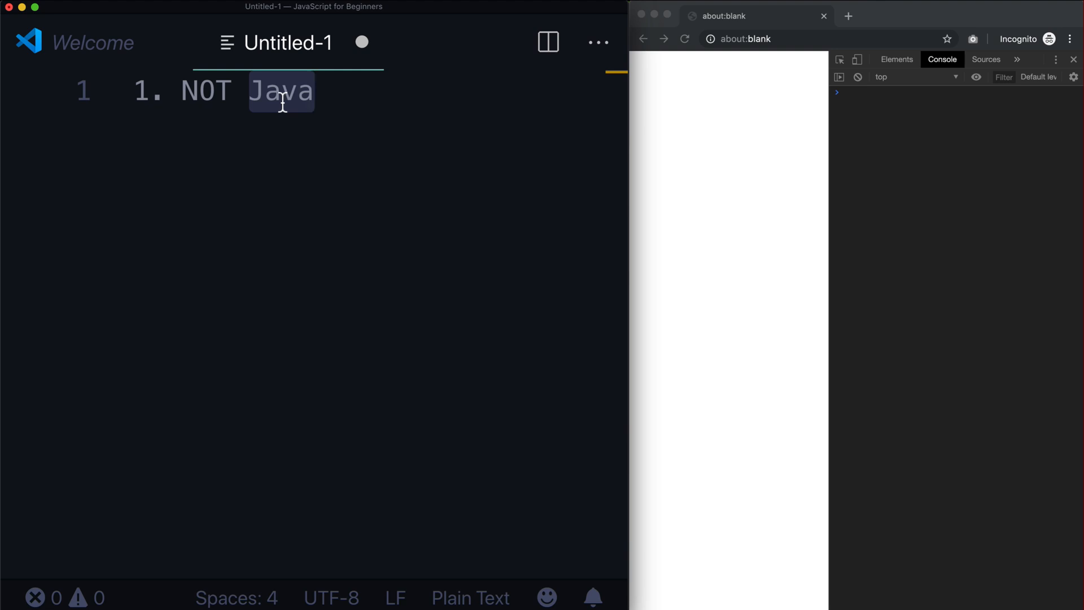
{"action": "mouse_move", "coordinate": [288, 106]}
{"action": "type", "text": "2."}
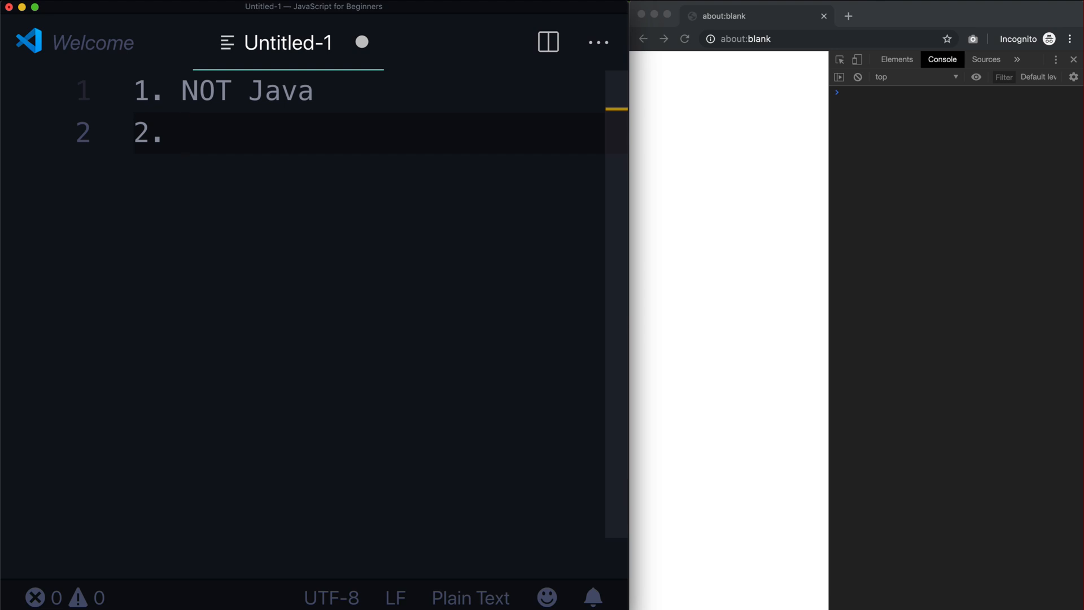
Write 'Every web browser uses it' as item 2 and move to the third line
{"action": "type", "text": "Every web br"}
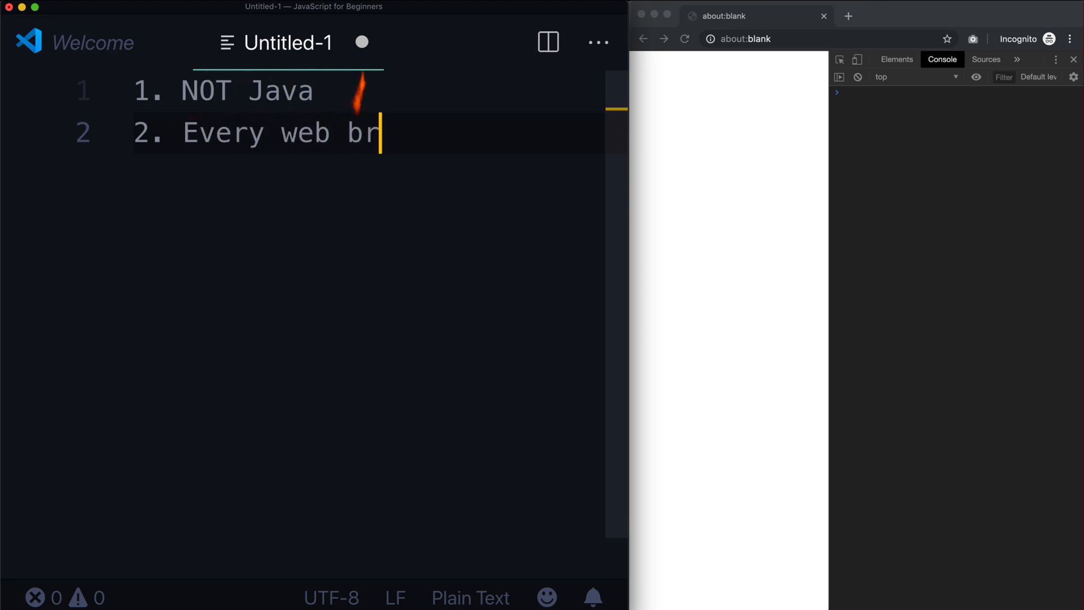
{"action": "type", "text": "owser uses it"}
{"action": "type", "text": "3."}
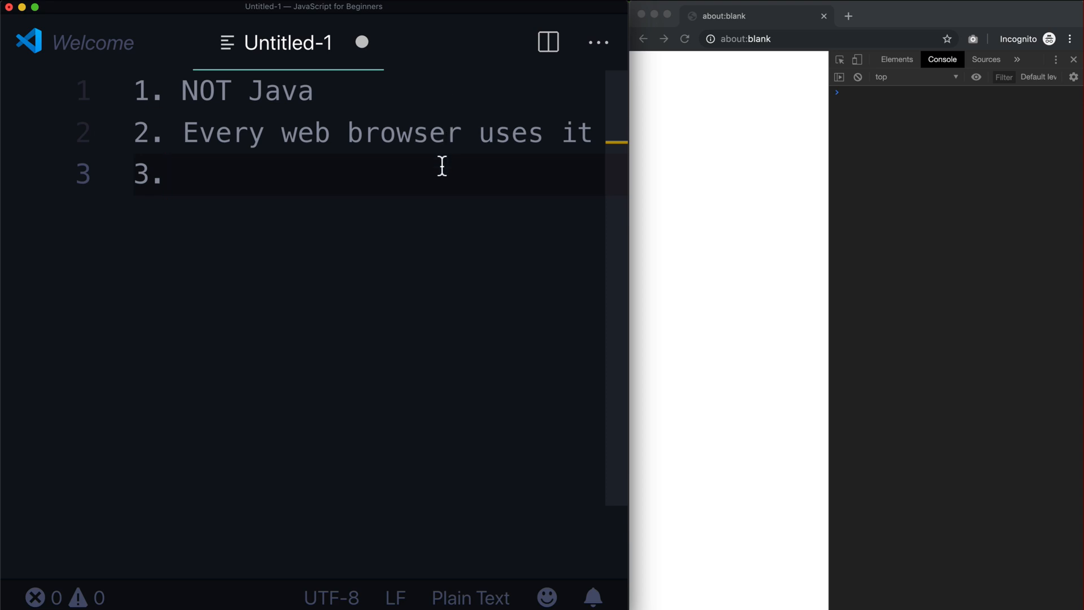
{"action": "left_click", "coordinate": [184, 174]}
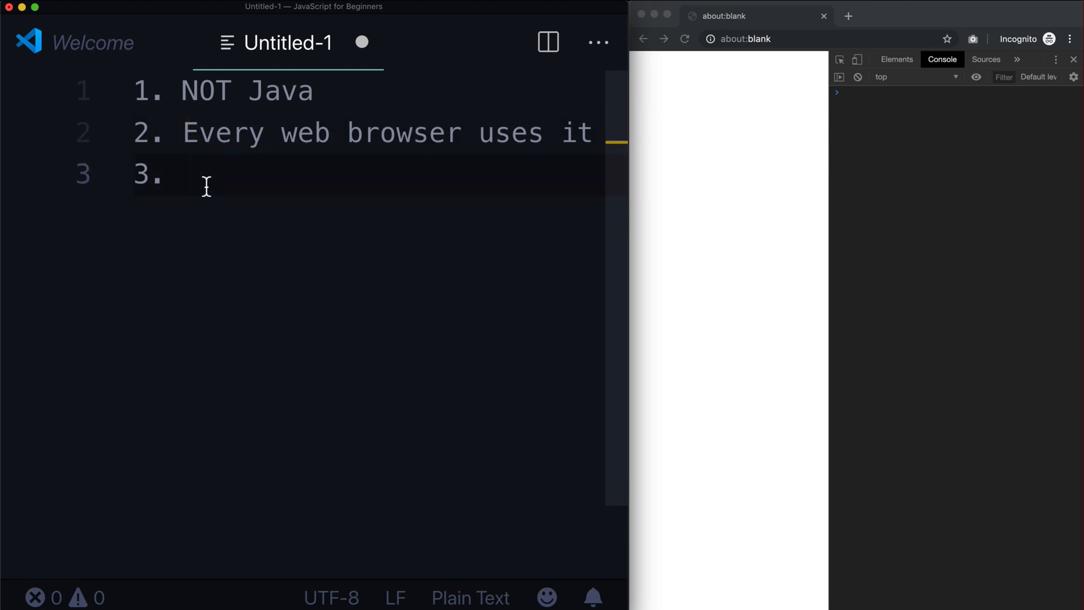
Write item 3, 'Javascript is the ONLY coding language...', and begin item 4
{"action": "type", "text": "Javasc"}
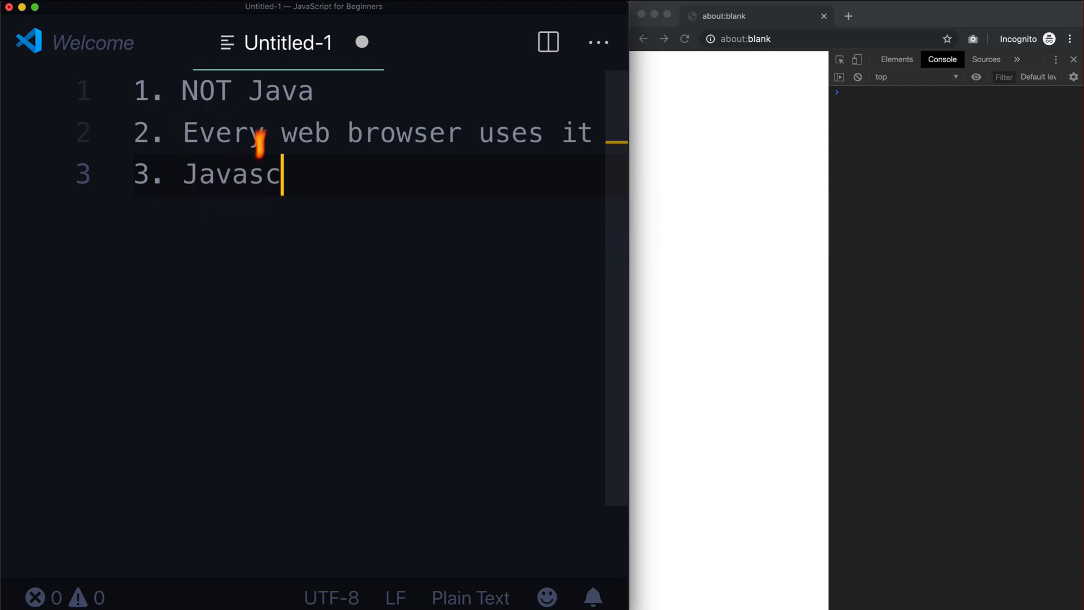
{"action": "type", "text": "ript is the ONLY"}
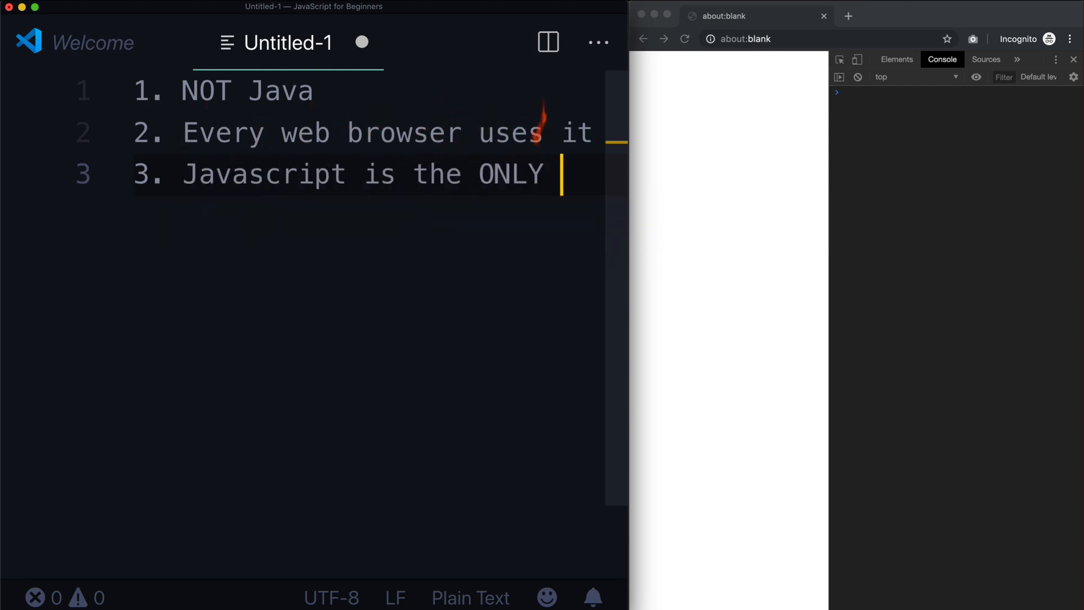
{"action": "type", "text": "coding language you can"}
{"action": "type", "text": "use on the frontend"}
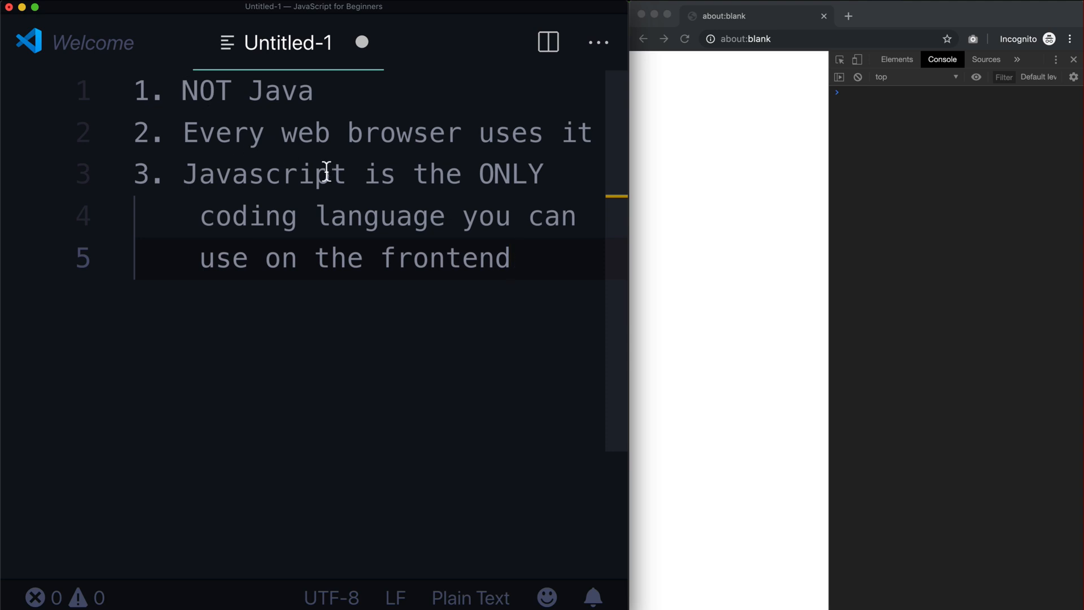
{"action": "mouse_move", "coordinate": [359, 147]}
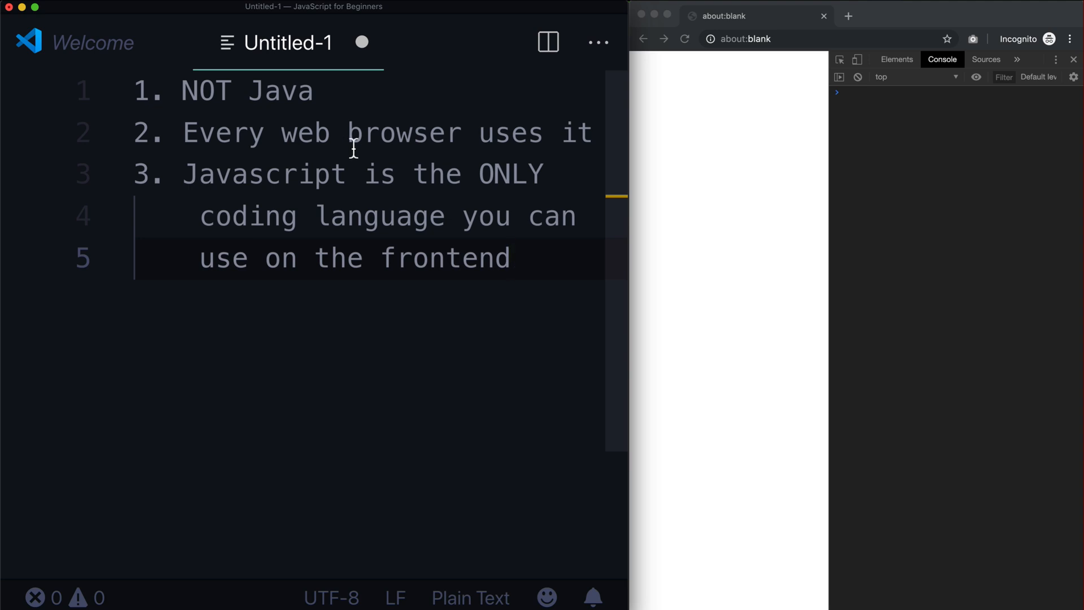
{"action": "mouse_move", "coordinate": [476, 201]}
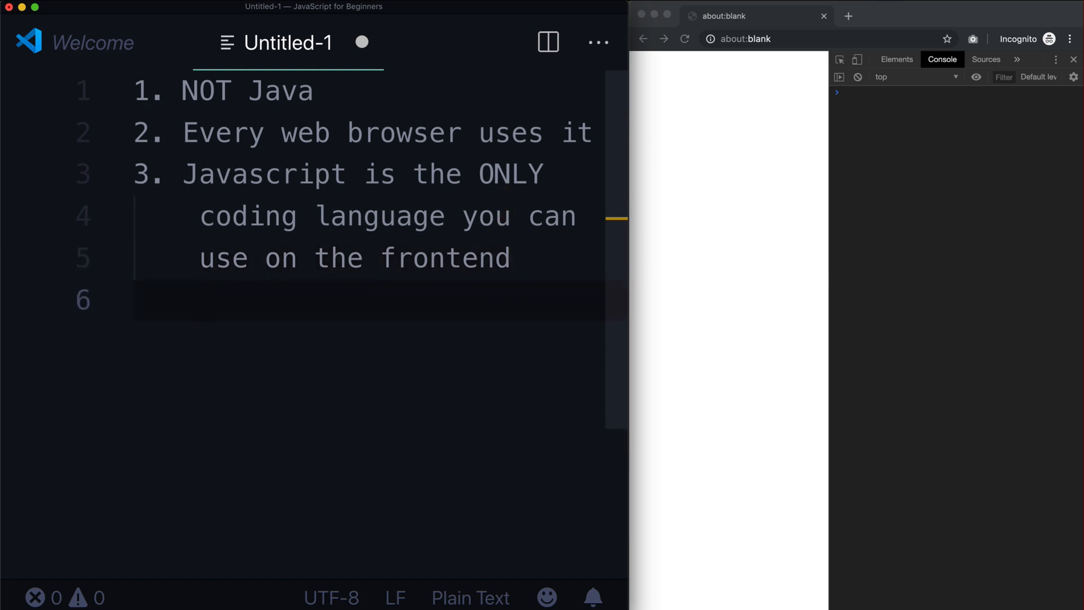
{"action": "type", "text": "4."}
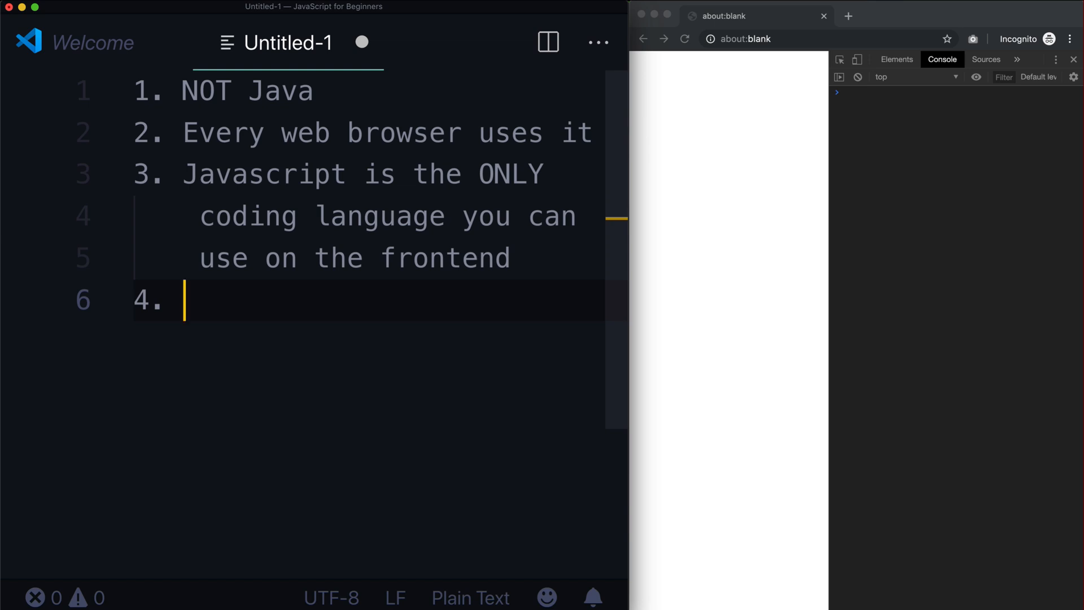
Write item 4: 'jQuery, React, Vue, Angular, Libraries and Frameworks'
{"action": "type", "text": "jQuery,"}
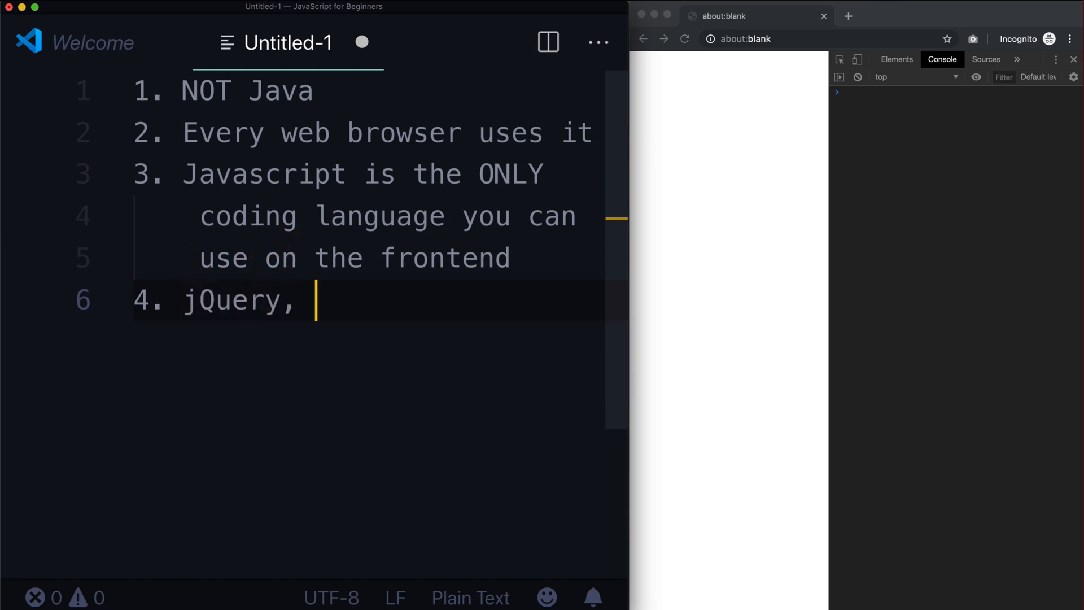
{"action": "type", "text": "React, Vue, Ang"}
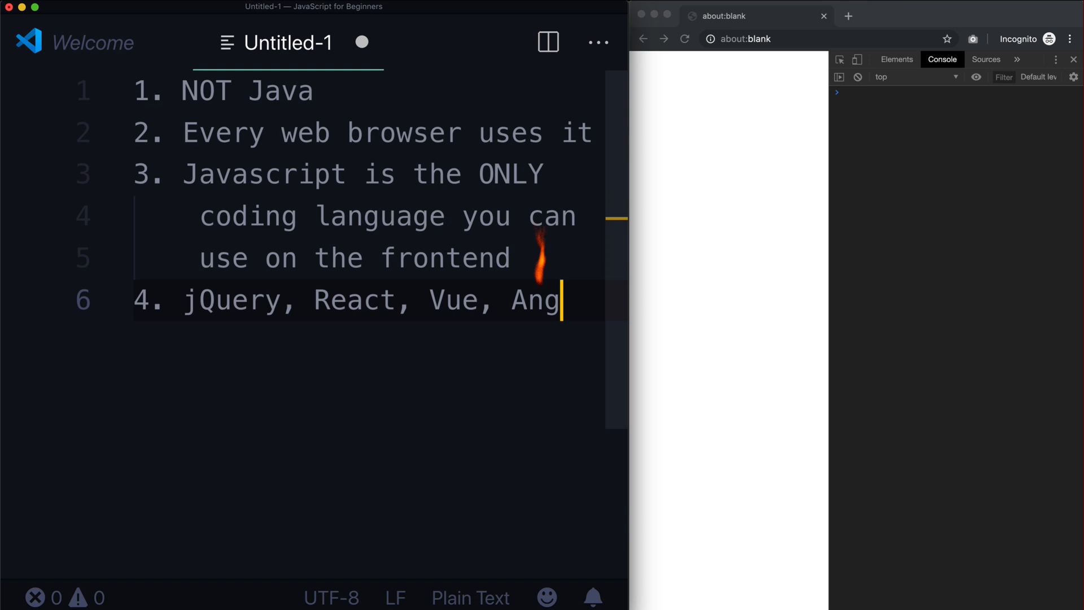
{"action": "type", "text": "ular, Libraries"}
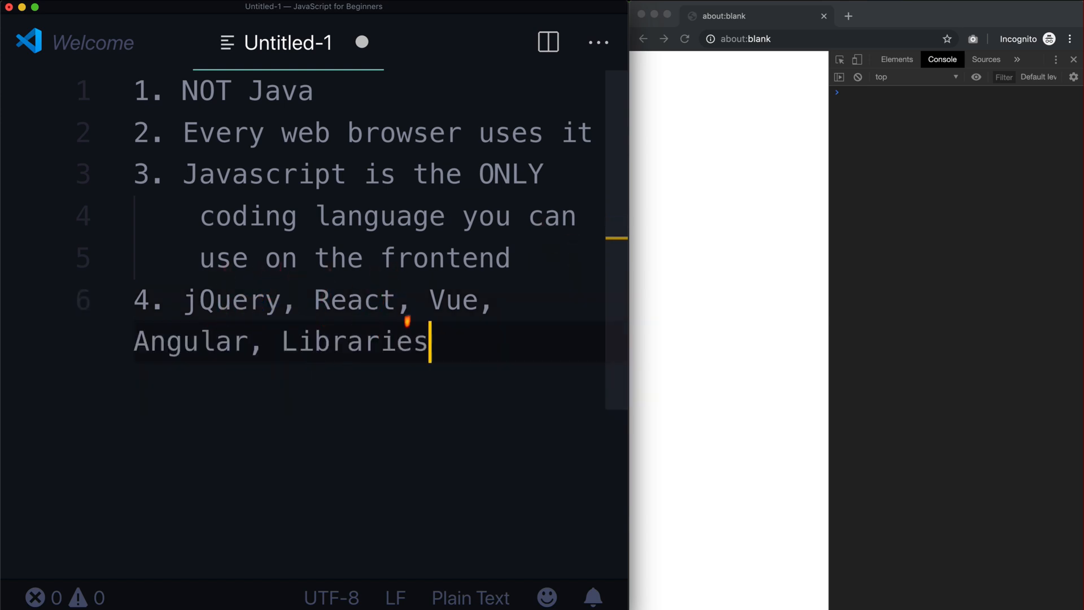
{"action": "type", "text": "and Frameo"}
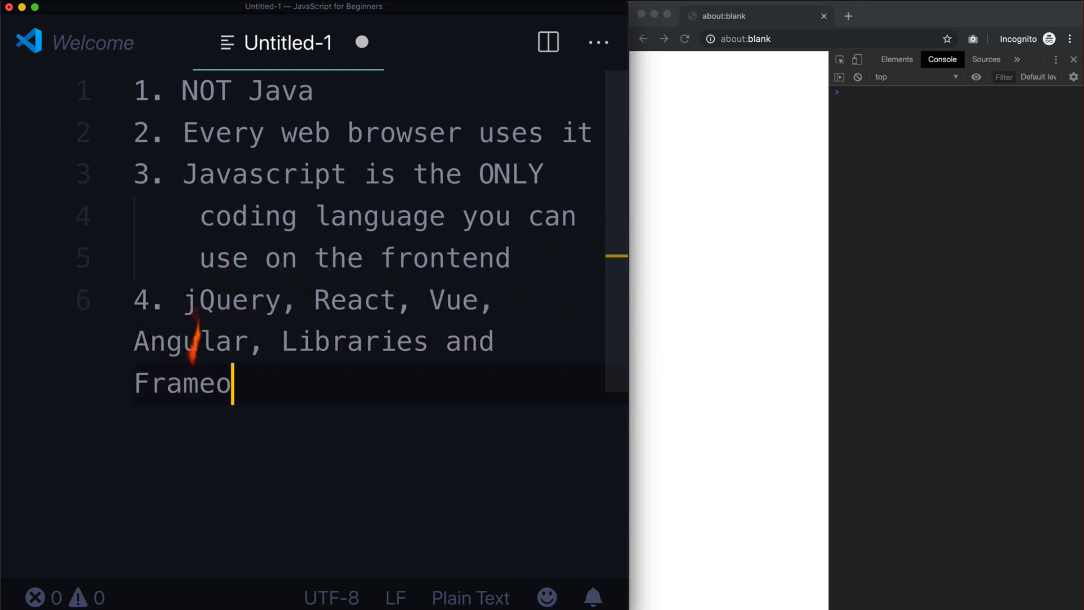
{"action": "type", "text": "works"}
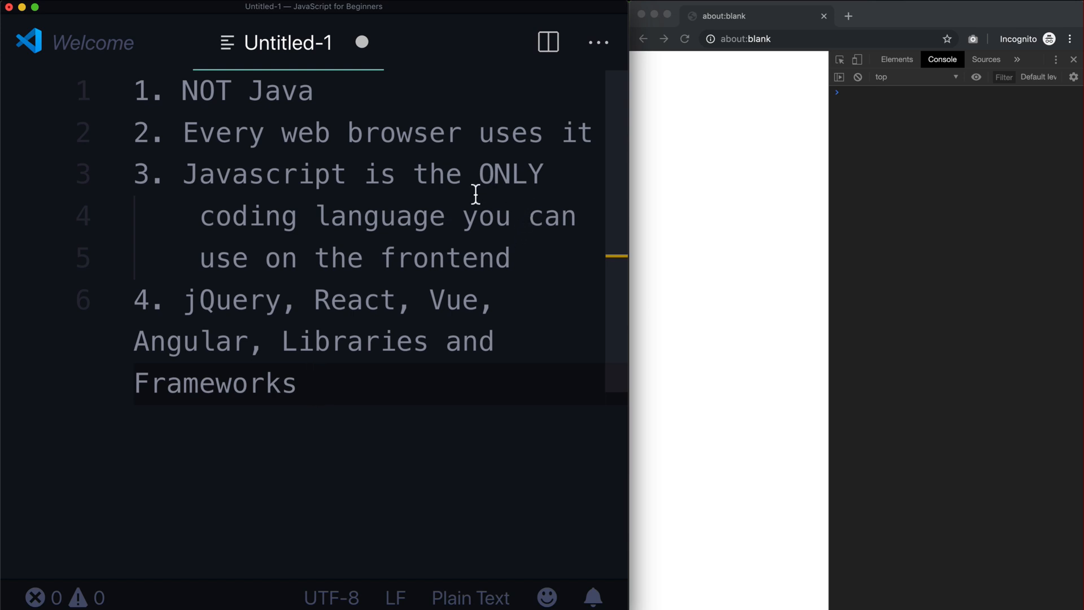
{"action": "mouse_move", "coordinate": [432, 215]}
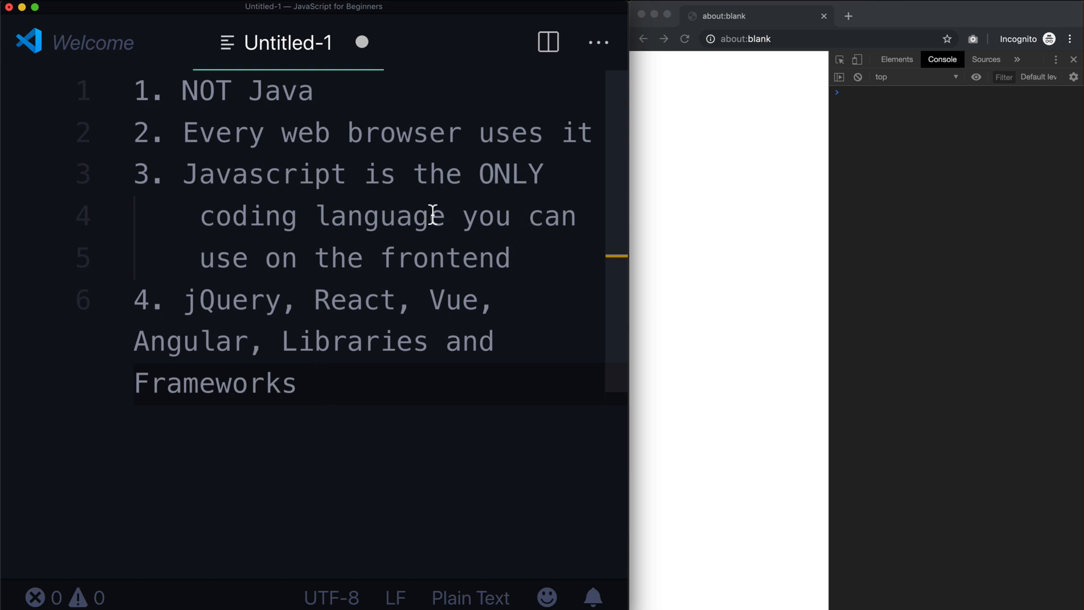
{"action": "mouse_move", "coordinate": [196, 299]}
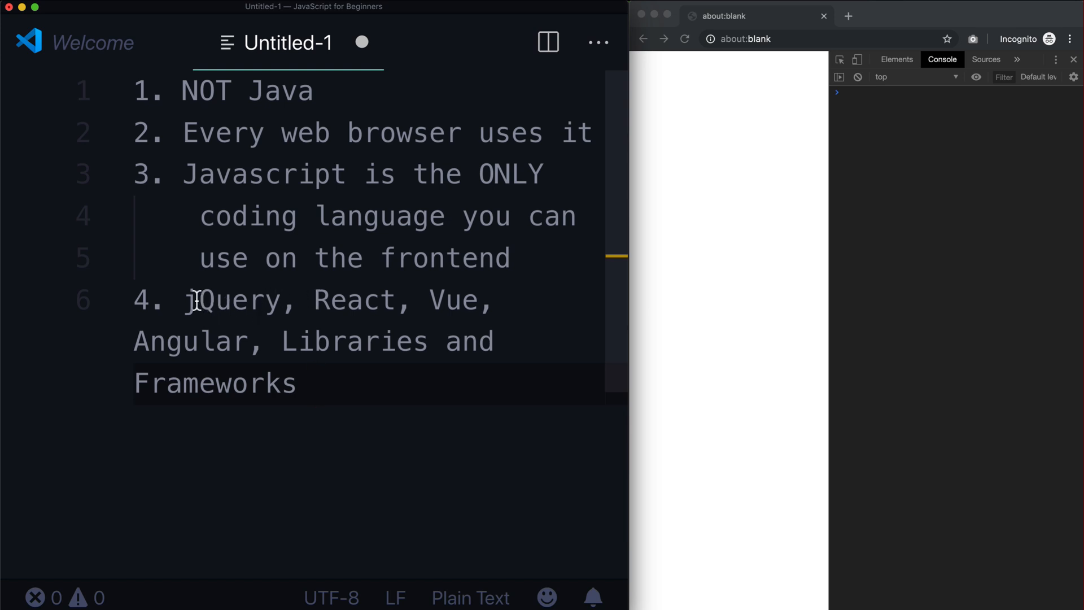
{"action": "double_click", "coordinate": [356, 299]}
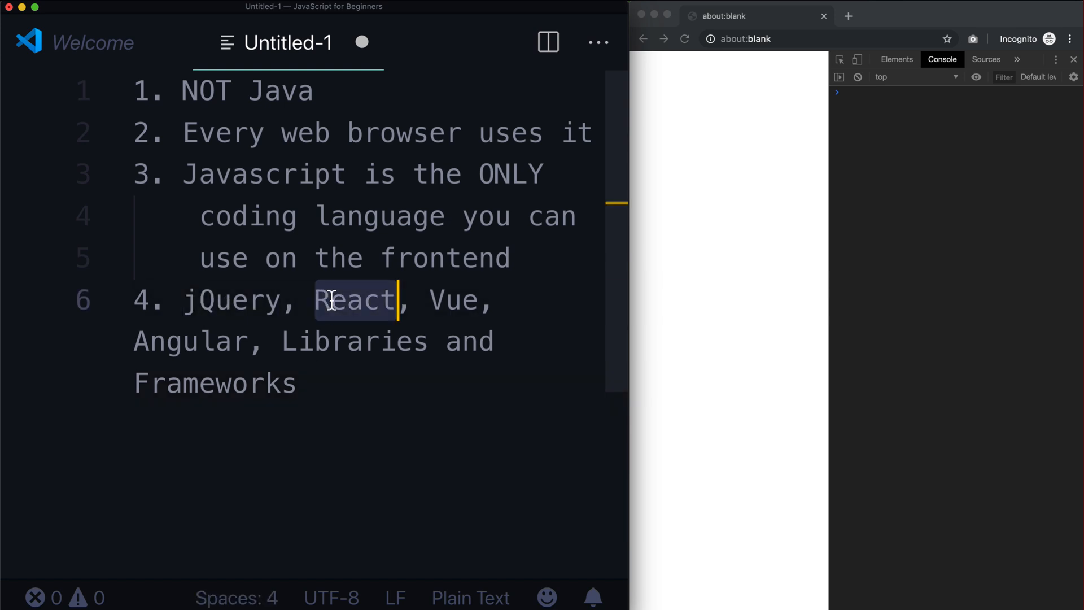
{"action": "double_click", "coordinate": [191, 339]}
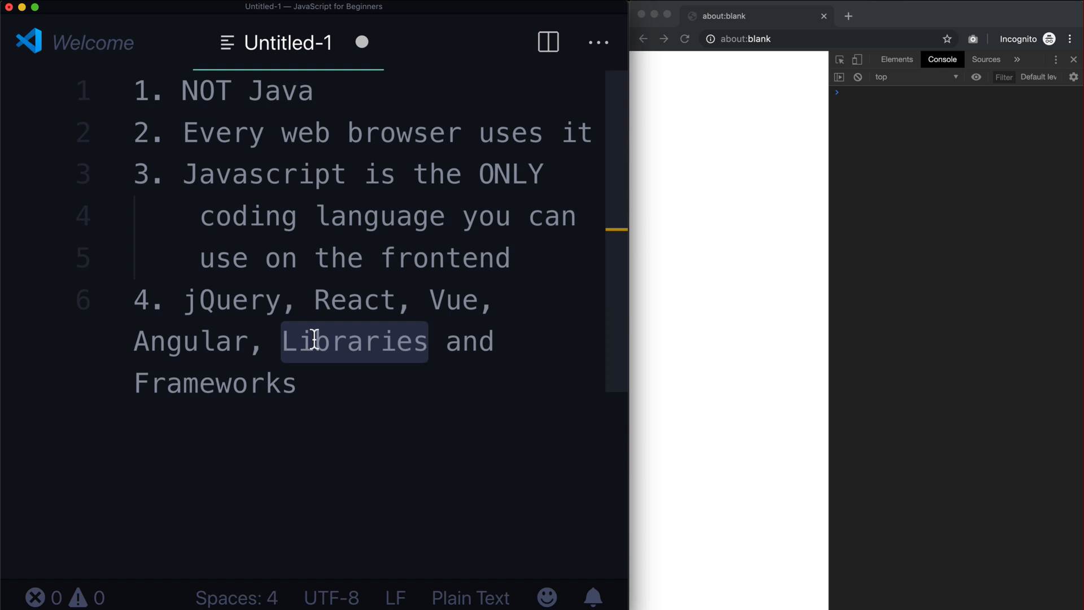
{"action": "mouse_move", "coordinate": [260, 313]}
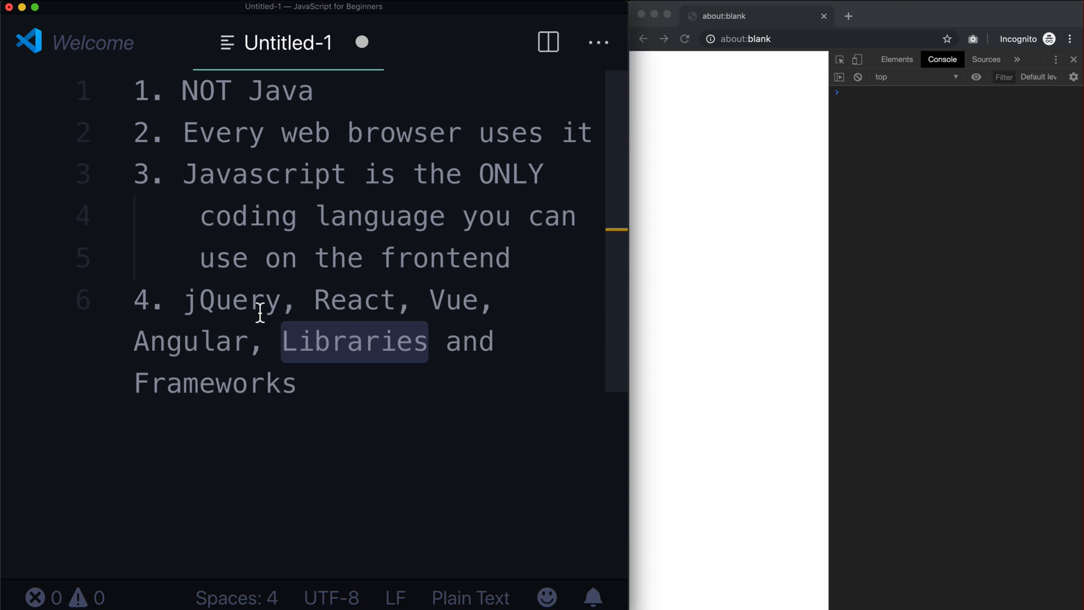
{"action": "double_click", "coordinate": [232, 299]}
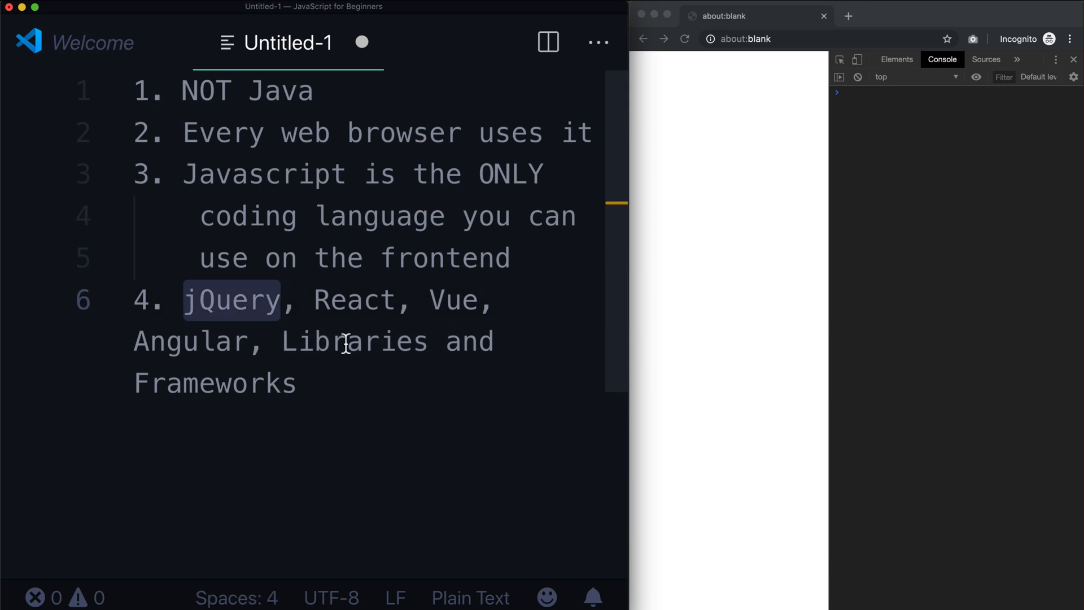
{"action": "mouse_move", "coordinate": [240, 398]}
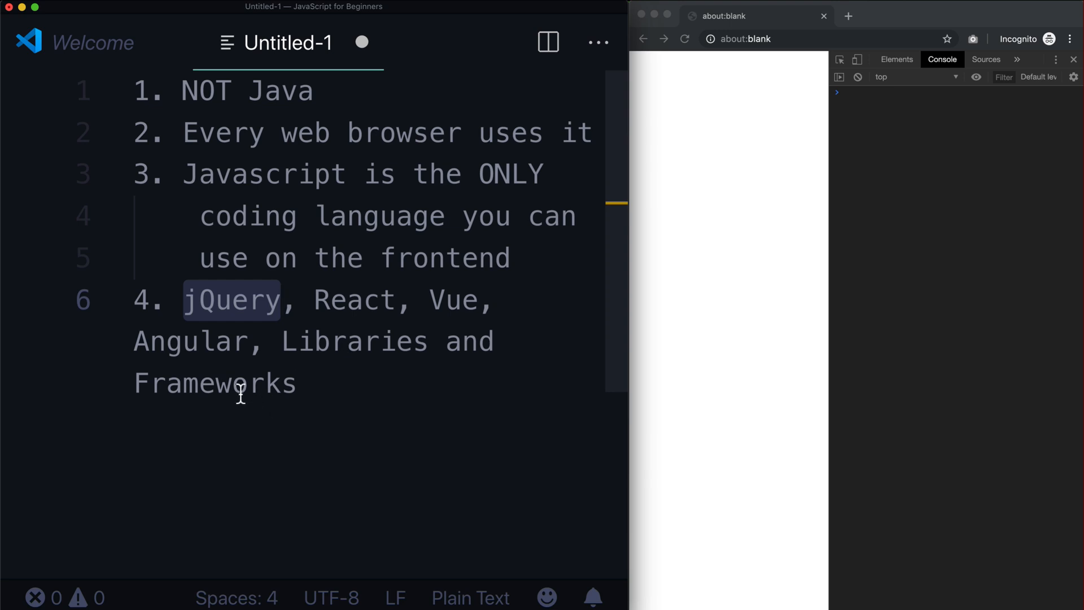
{"action": "double_click", "coordinate": [215, 383]}
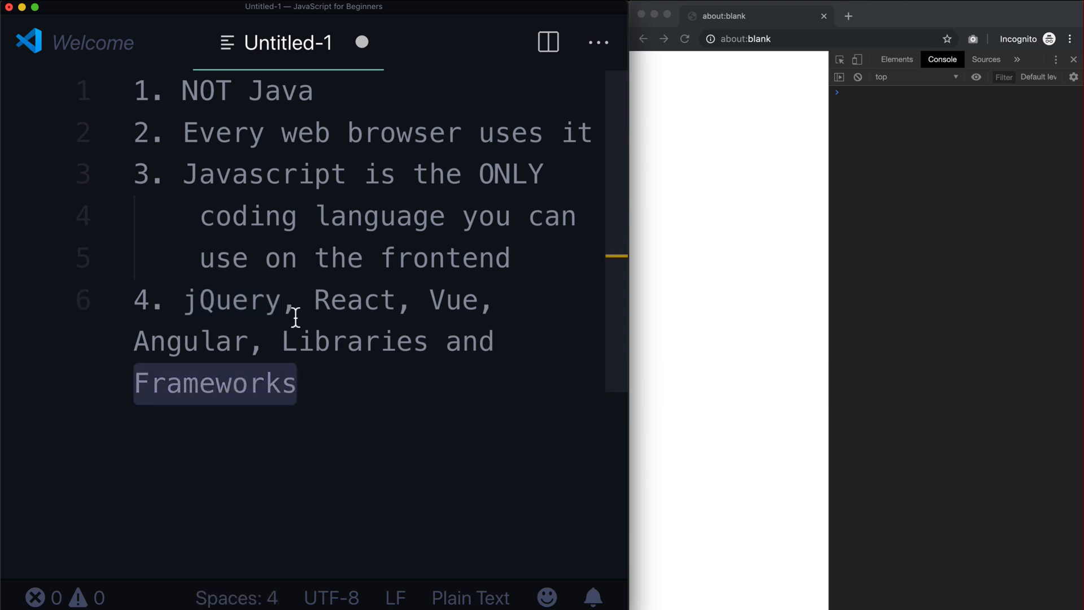
{"action": "mouse_move", "coordinate": [228, 348]}
{"action": "type", "text": "5."}
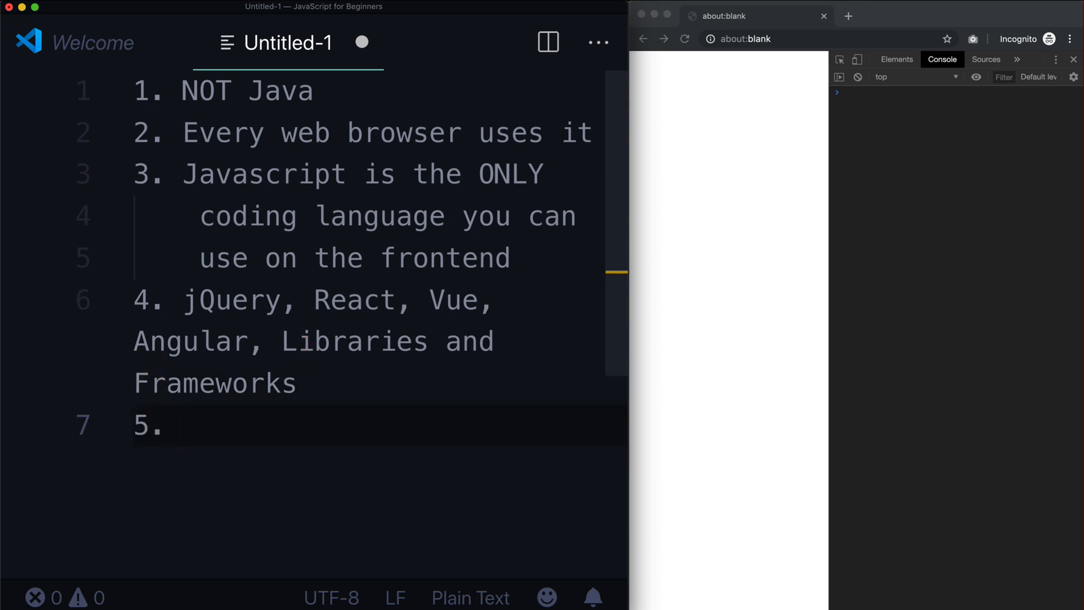
Write 'You can use JS offline' as item 5
{"action": "left_click", "coordinate": [184, 424]}
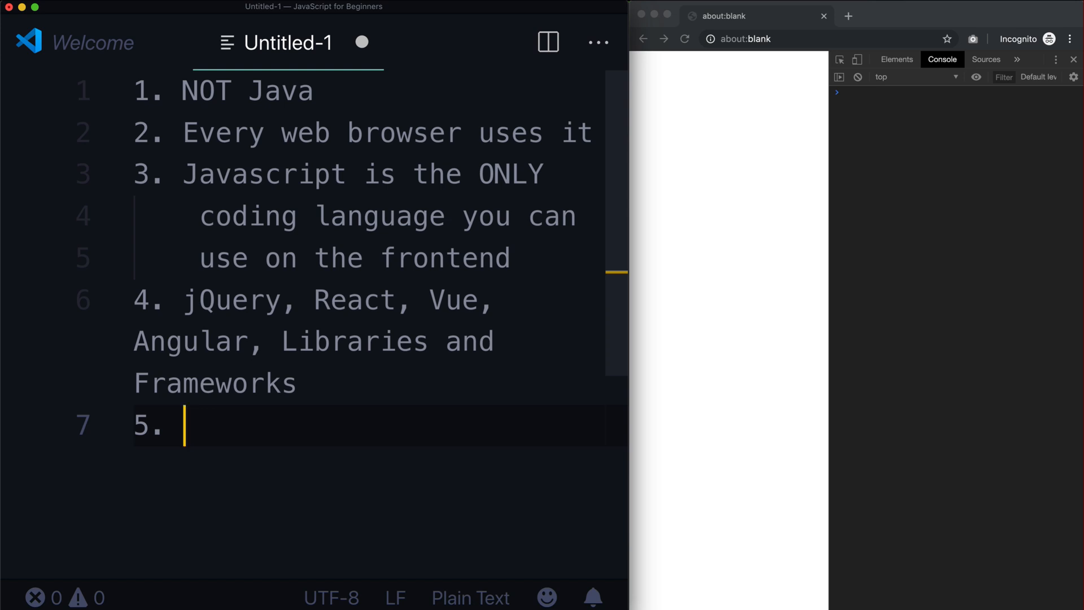
{"action": "type", "text": "You can use JS offli"}
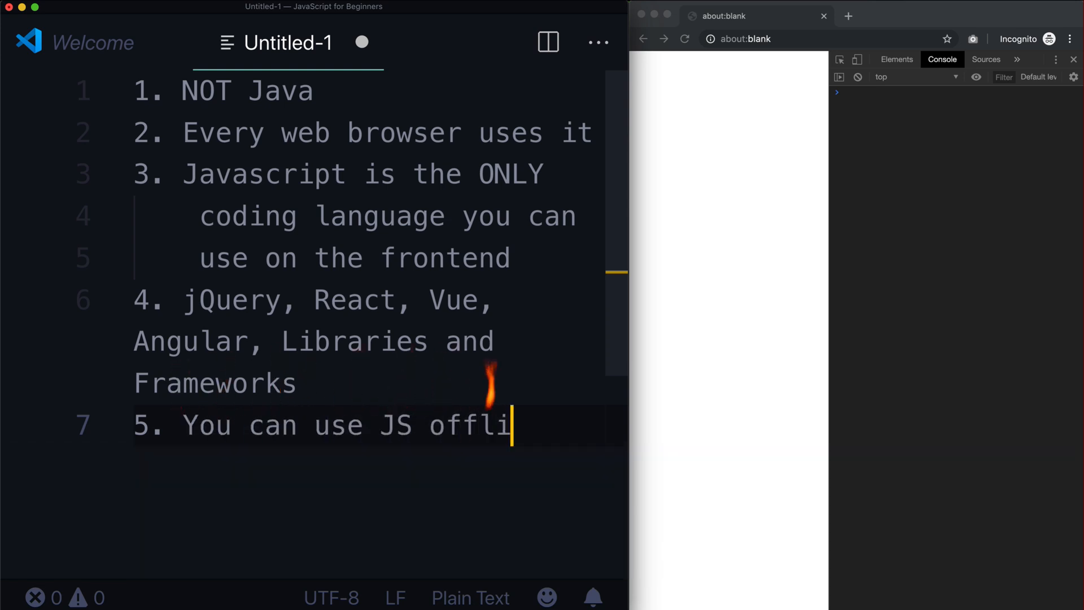
{"action": "type", "text": "ne"}
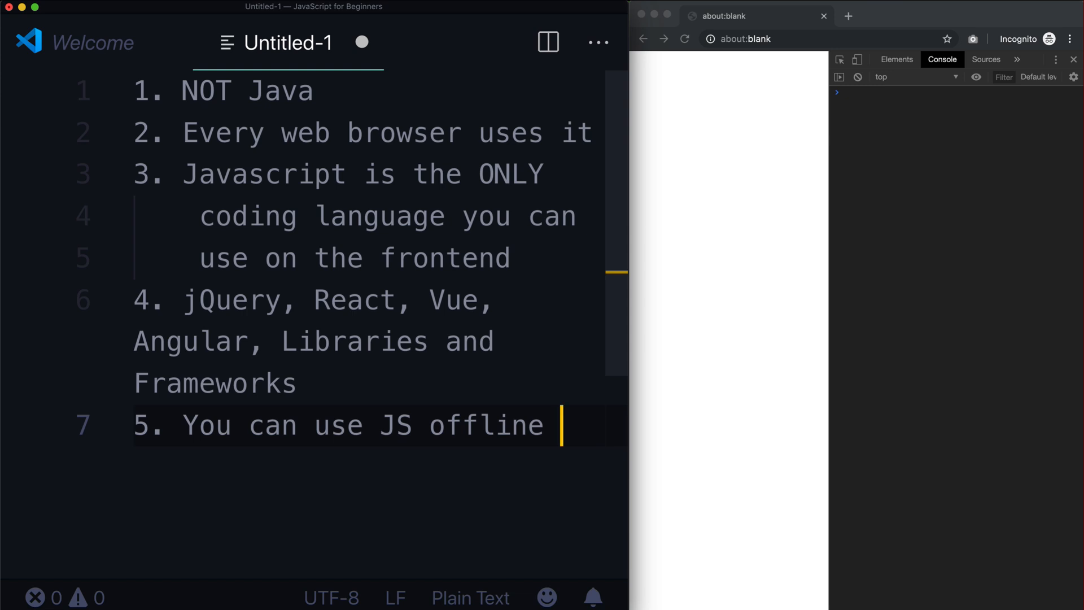
Highlight the words offline and JS in item 5 for emphasis while explaining
{"action": "double_click", "coordinate": [486, 425]}
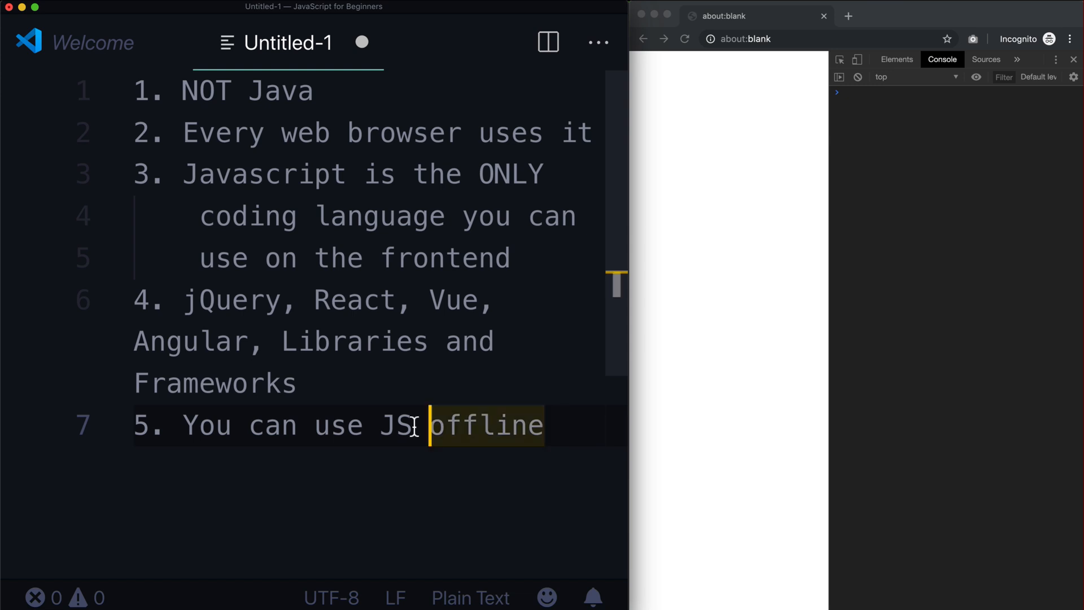
{"action": "double_click", "coordinate": [395, 425]}
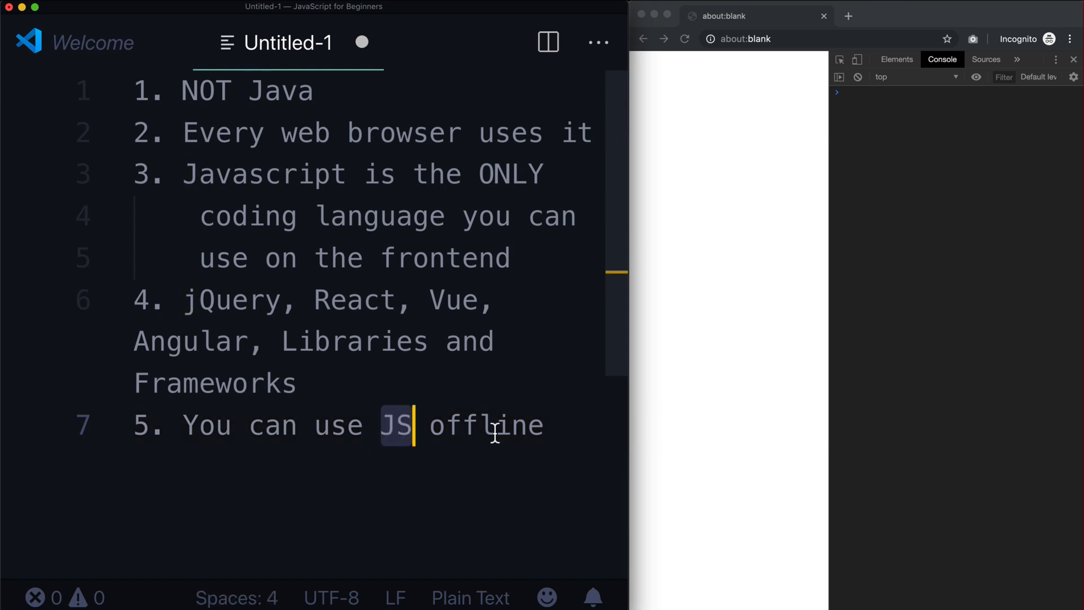
{"action": "double_click", "coordinate": [394, 426]}
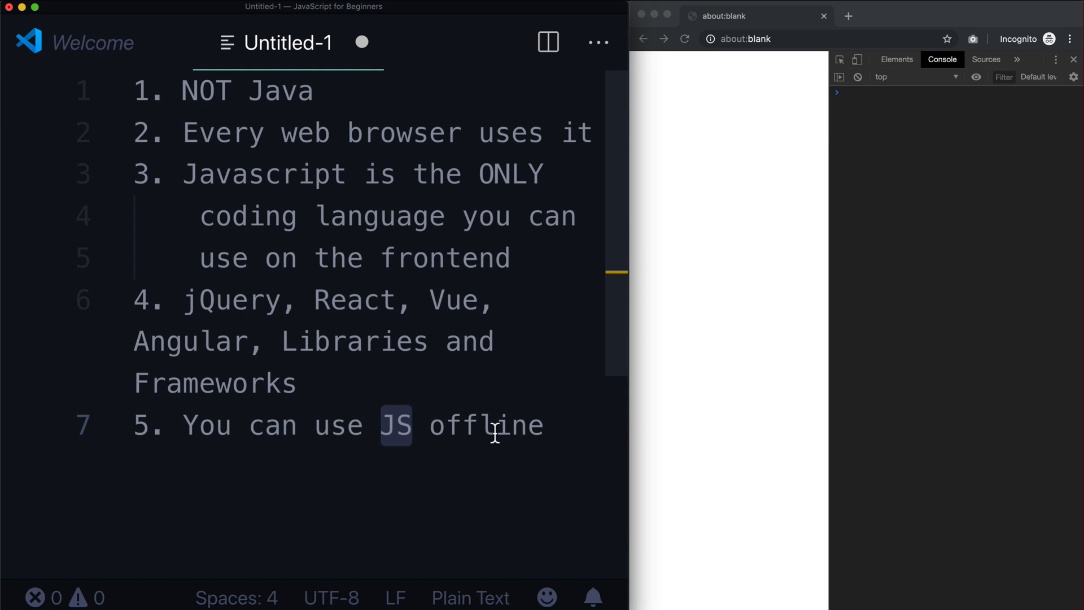
{"action": "left_click", "coordinate": [494, 424]}
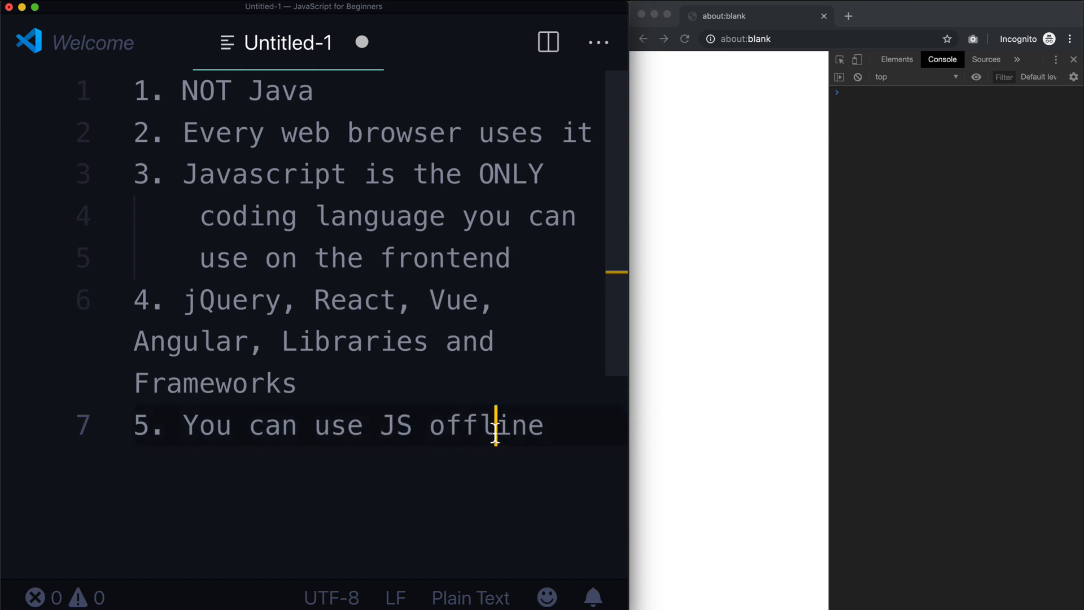
{"action": "double_click", "coordinate": [486, 426]}
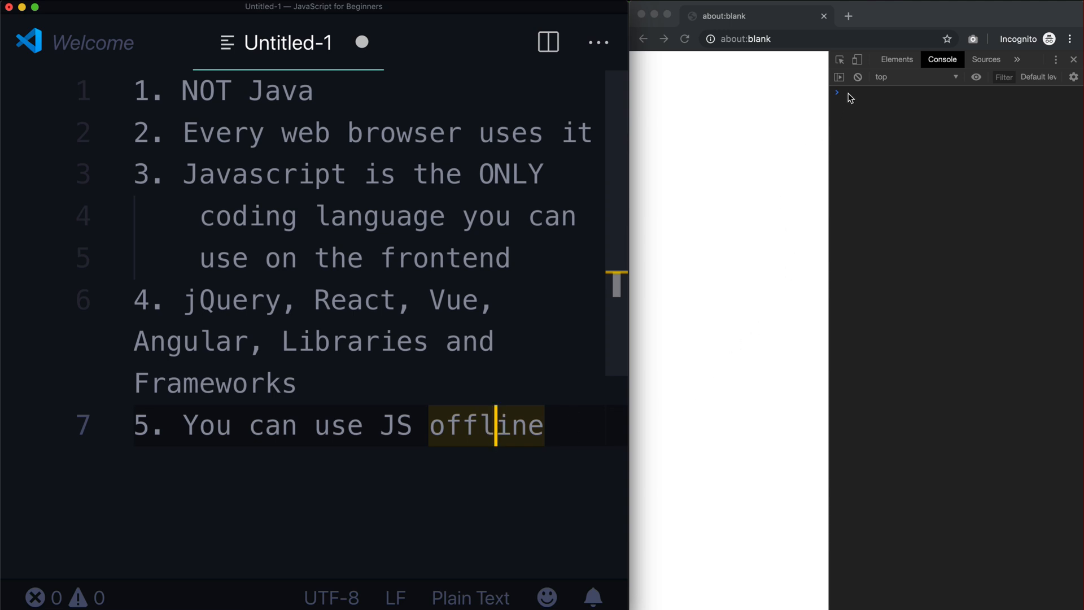
Run alert("HI WORLD") in the Chrome console and dismiss the popup
{"action": "type", "text": "alert(\""}
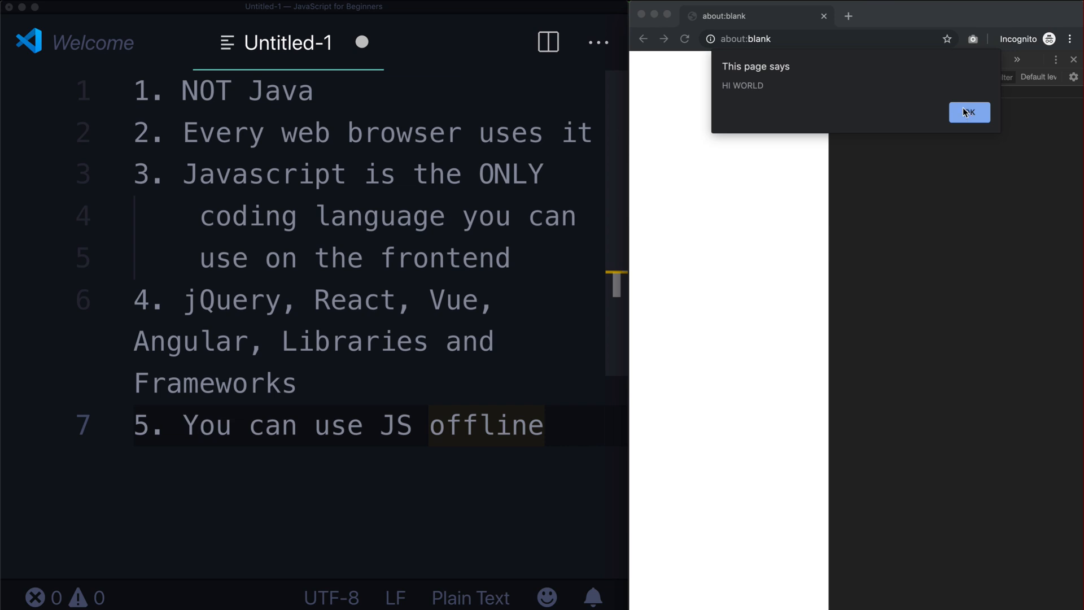
{"action": "left_click", "coordinate": [968, 112]}
{"action": "type", "text": "6."}
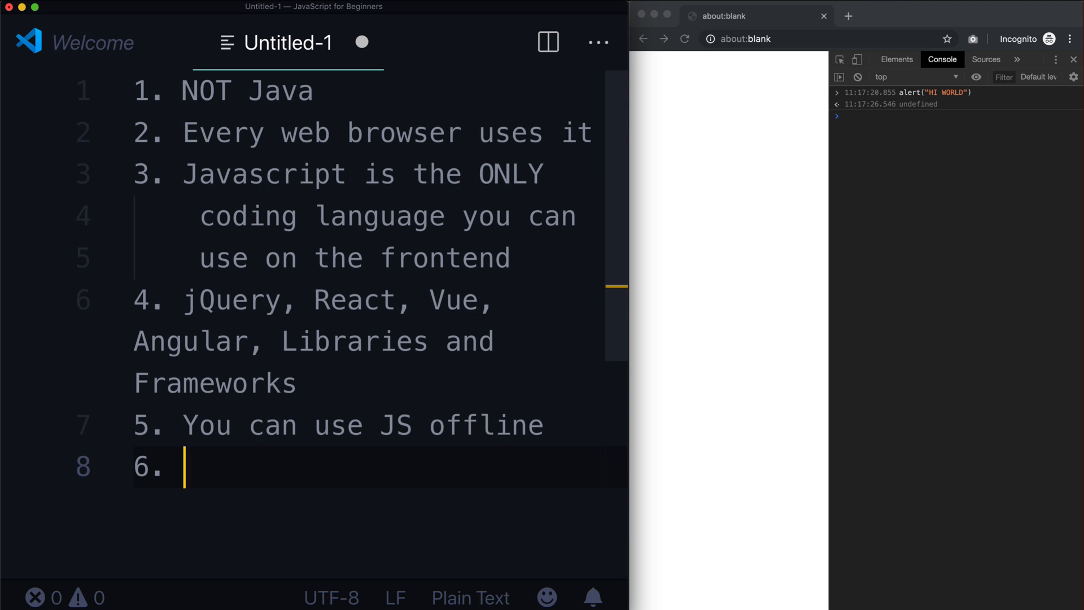
Write item 6, 'Javascript files end in .js', fixing the stray 'cs', and begin item 7
{"action": "type", "text": "Javascript files end i"}
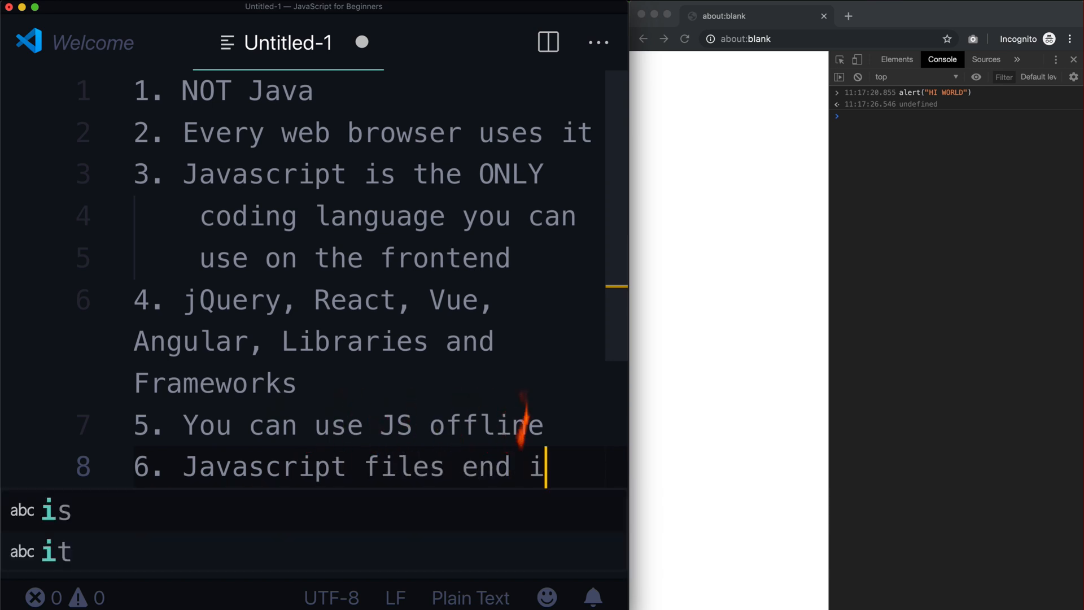
{"action": "type", "text": "n .js"}
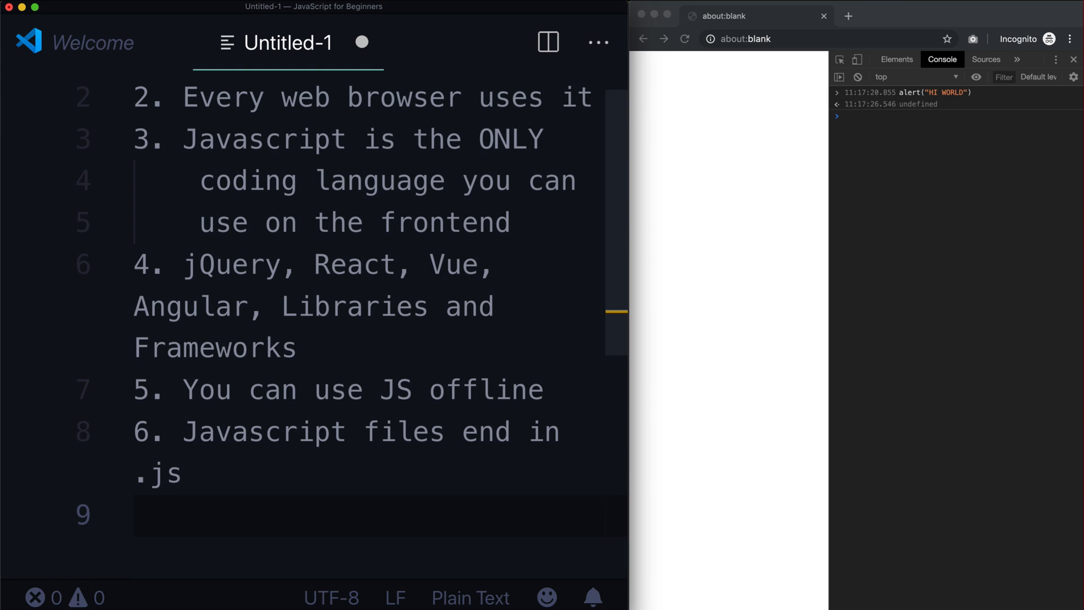
{"action": "type", "text": "cs"}
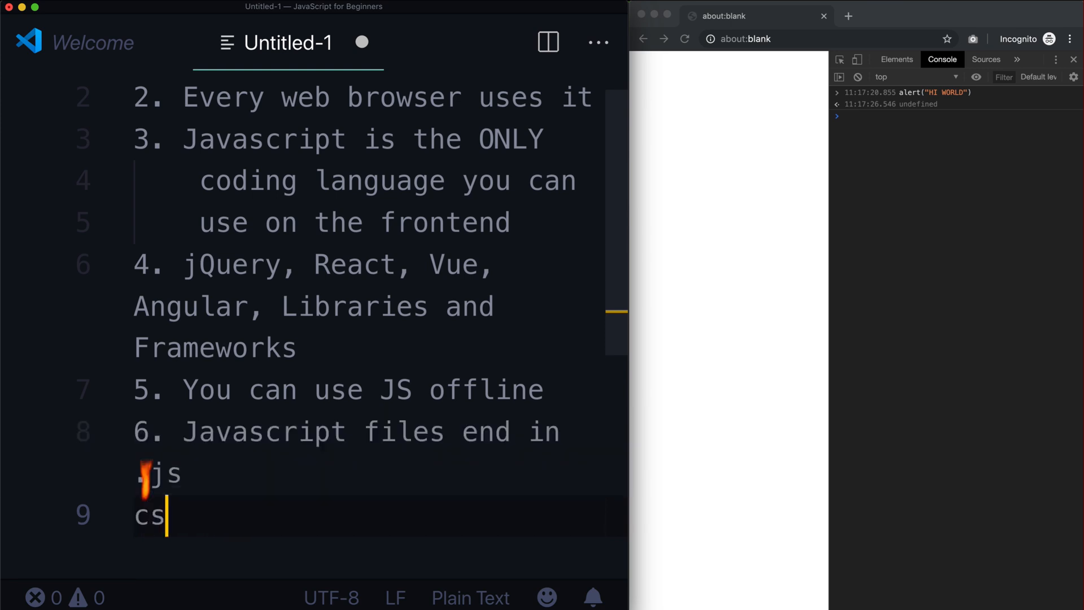
{"action": "key", "text": "backspace"}
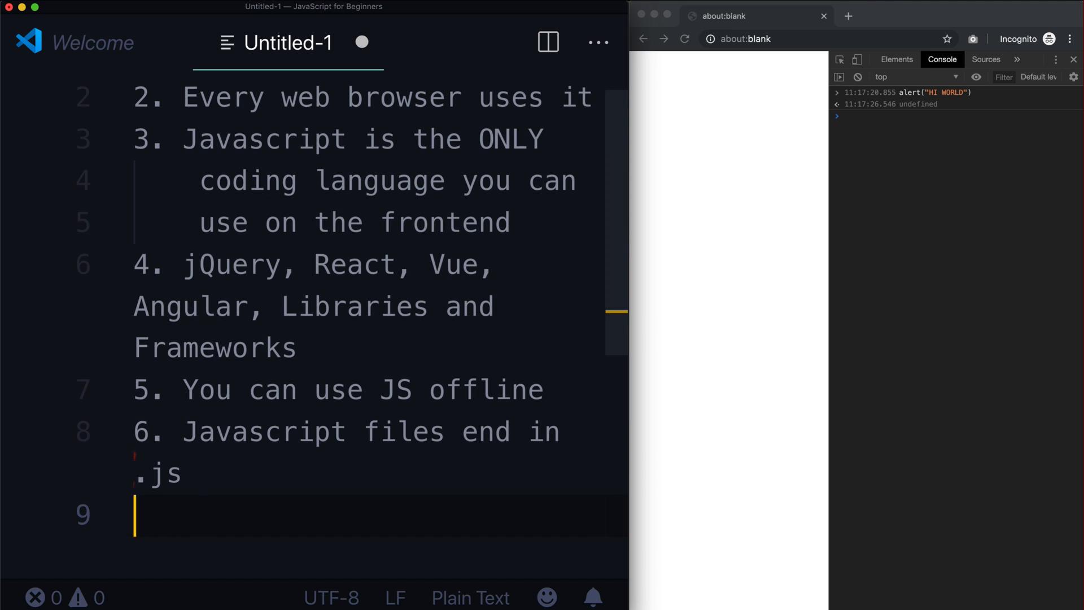
{"action": "type", "text": ".js"}
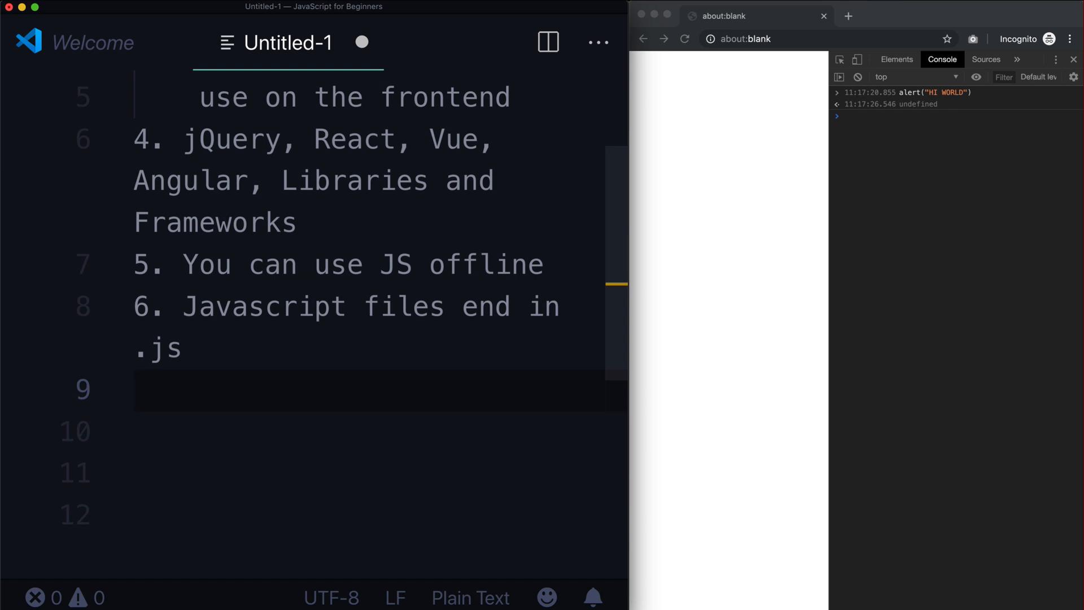
{"action": "type", "text": "7."}
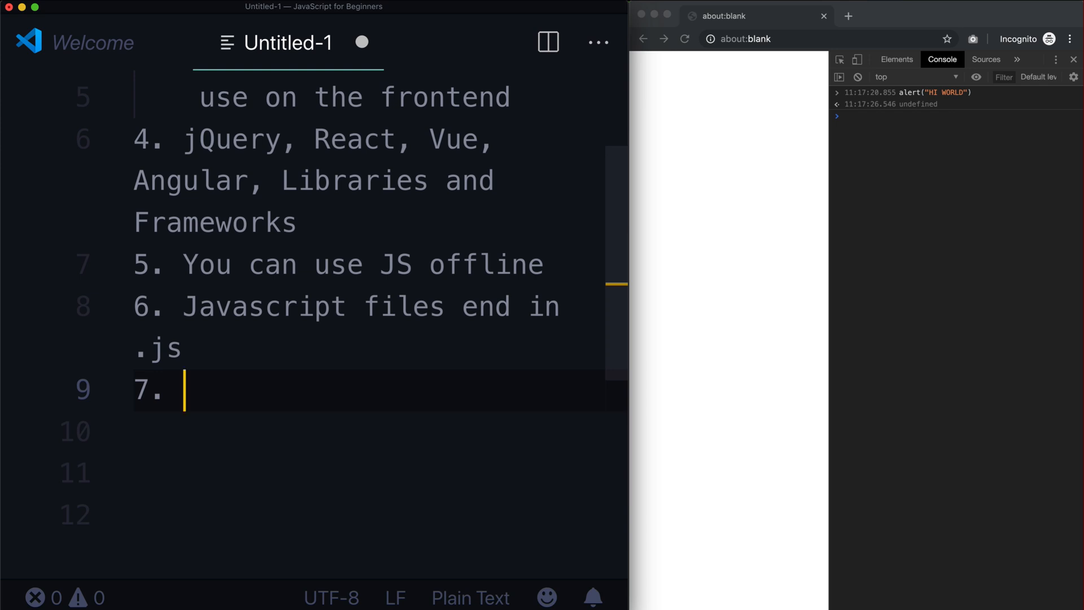
Draft item 7 with 'Spotify and Slack' and 'ELECTRON', ending as 'JavaScript is used to create entire programs'
{"action": "type", "text": "S"}
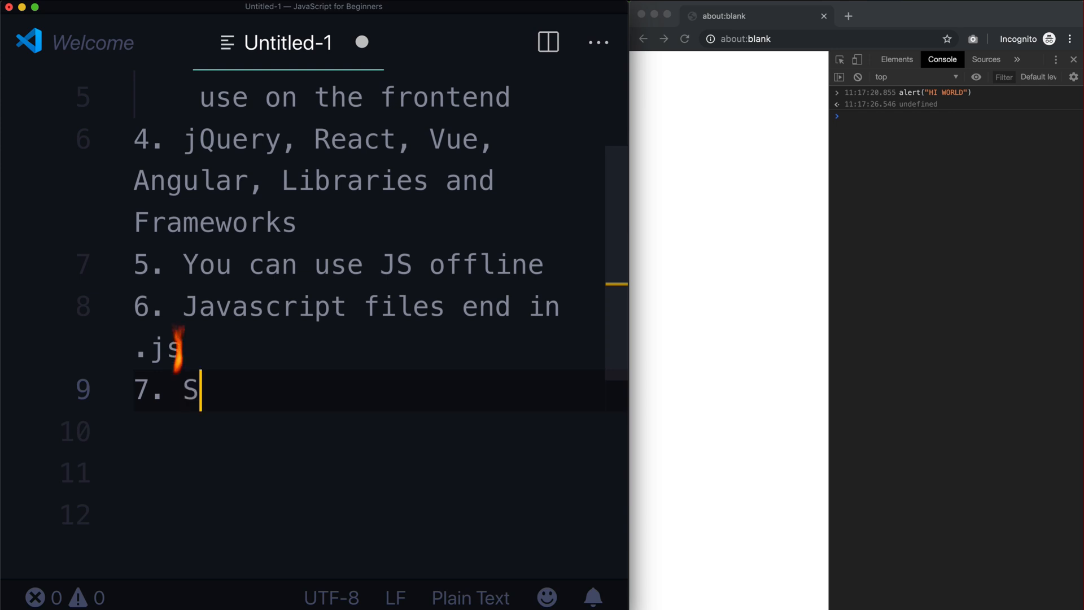
{"action": "type", "text": "potify an"}
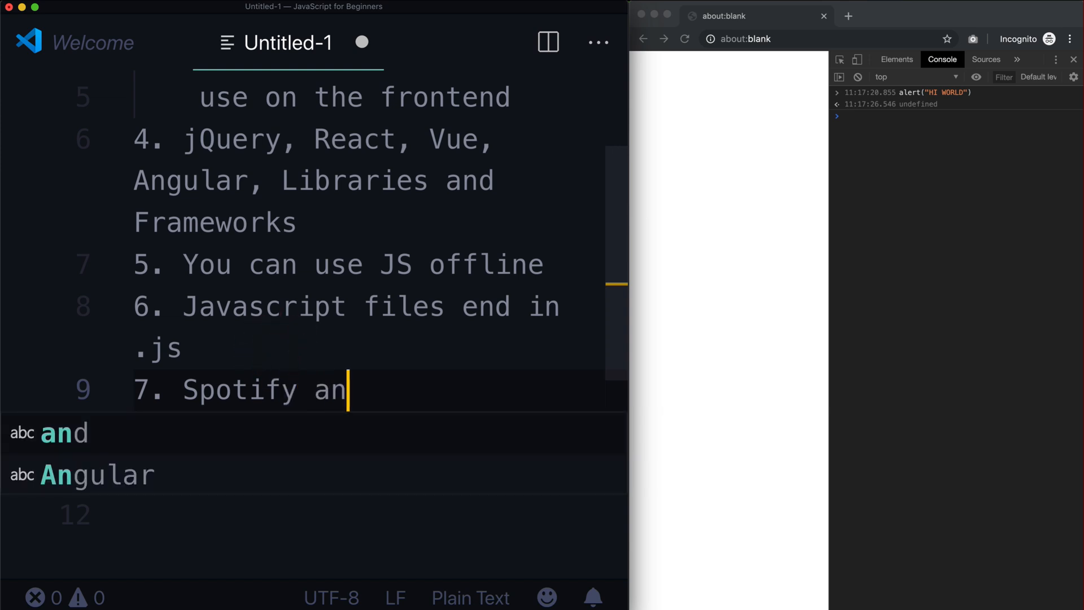
{"action": "type", "text": "d Slack"}
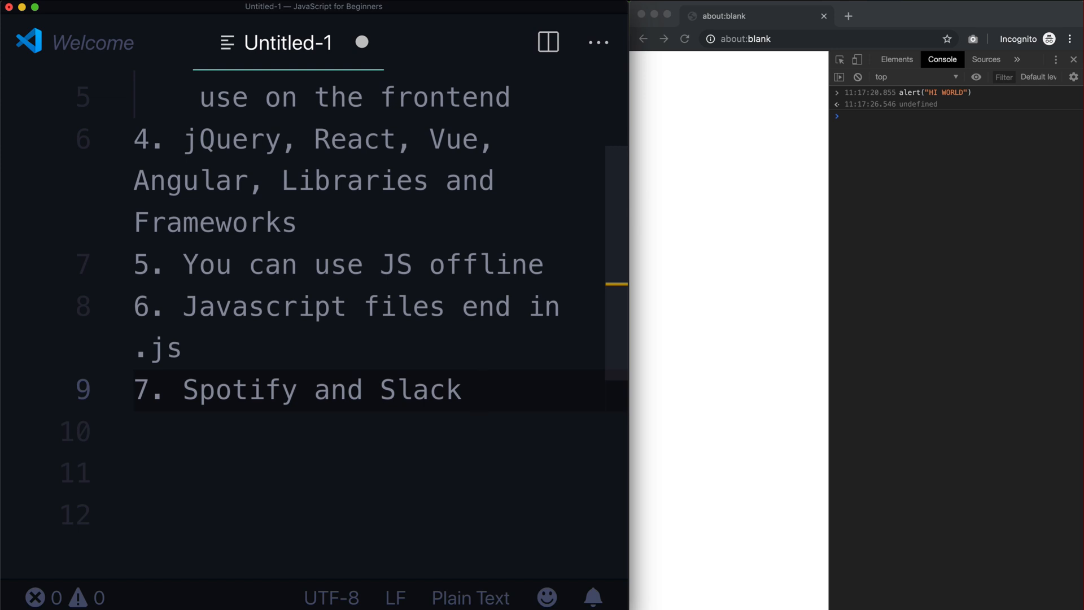
{"action": "type", "text": "ELE"}
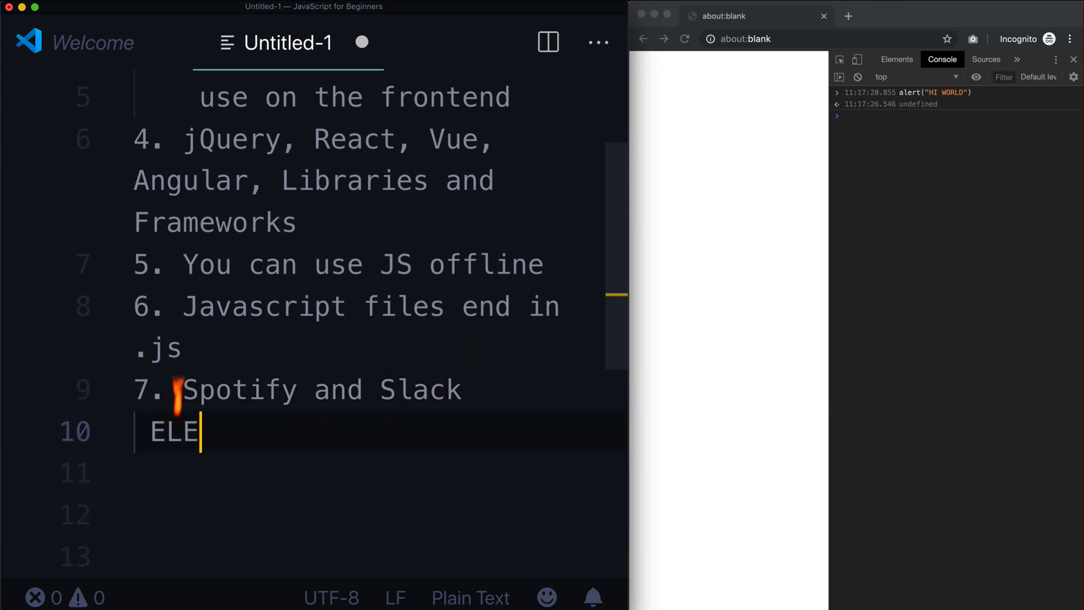
{"action": "type", "text": "CTRON"}
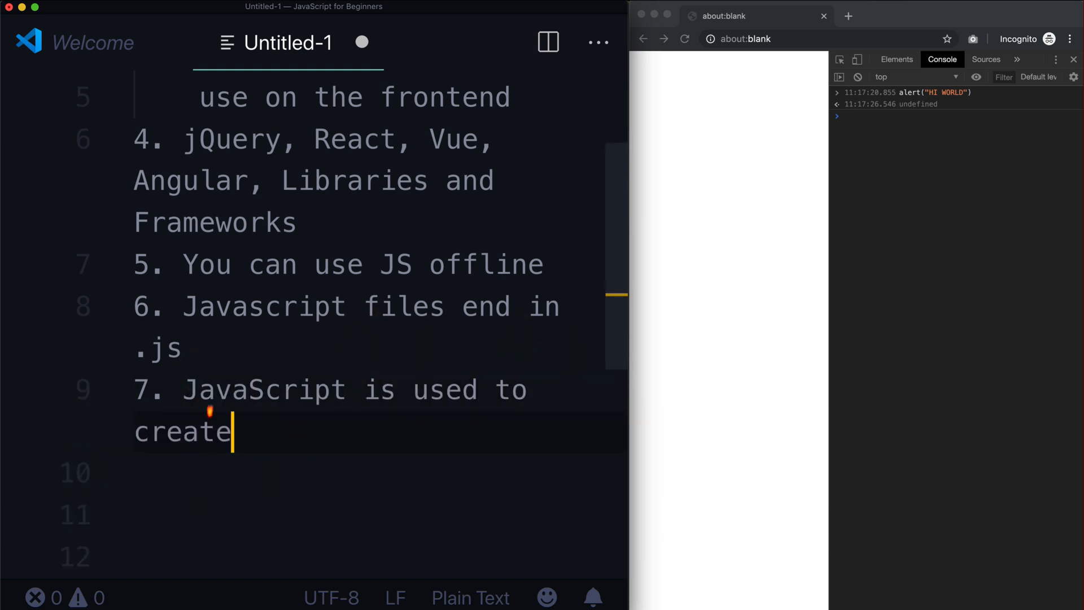
{"action": "type", "text": "entire programs"}
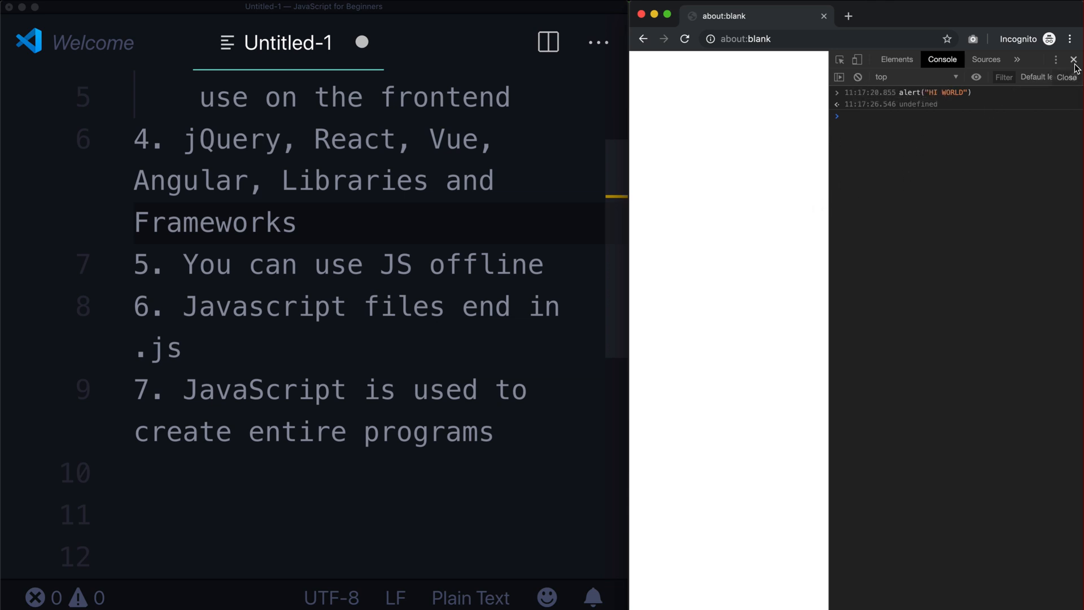
Close DevTools, reopen them via Inspect and switch to the Console
{"action": "left_click", "coordinate": [1073, 61]}
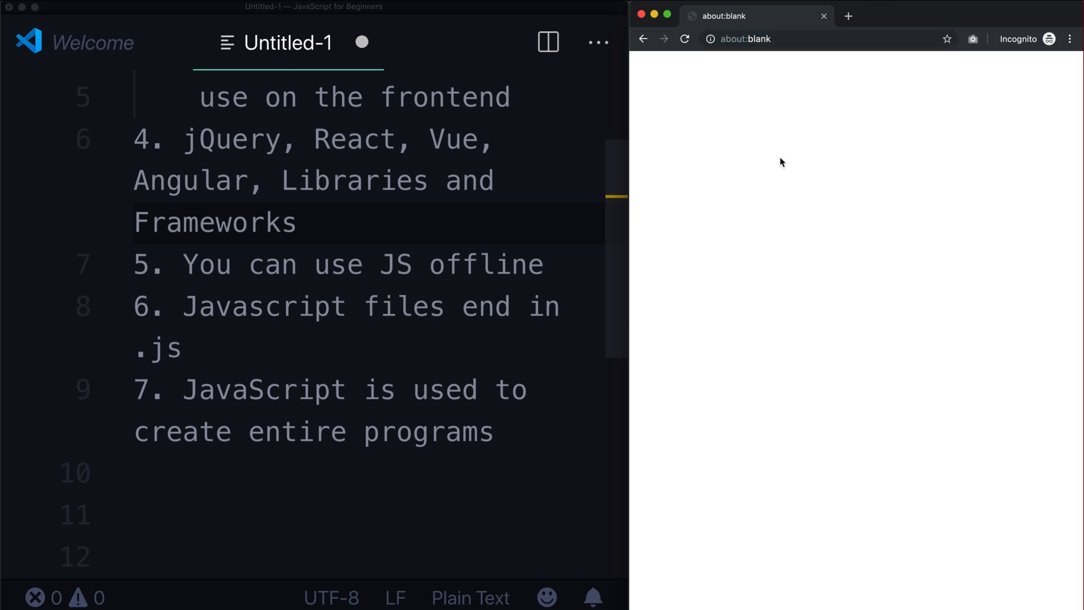
{"action": "right_click", "coordinate": [781, 162]}
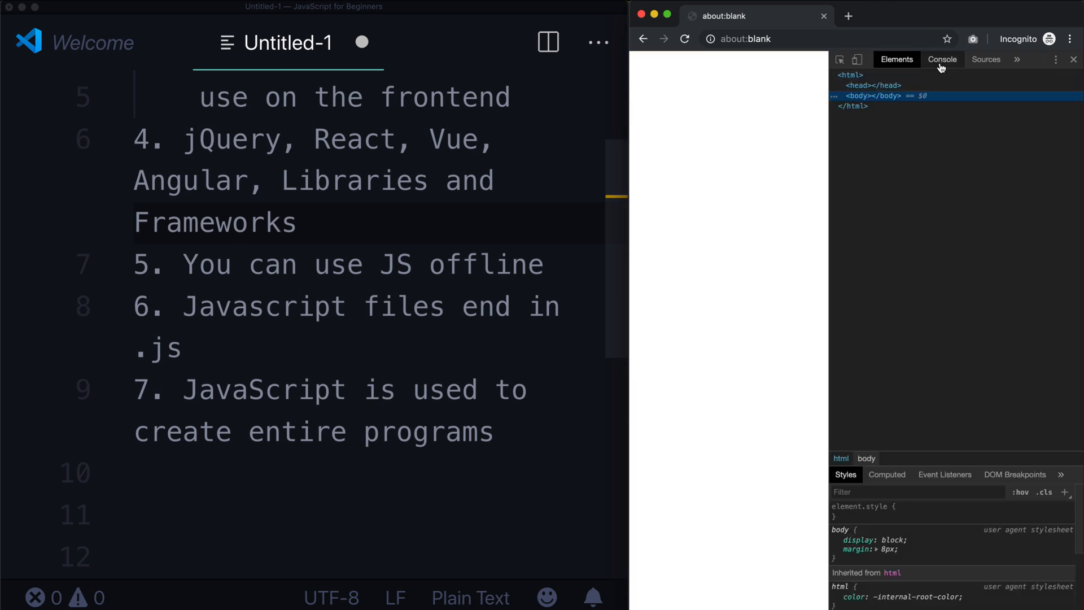
{"action": "left_click", "coordinate": [941, 60]}
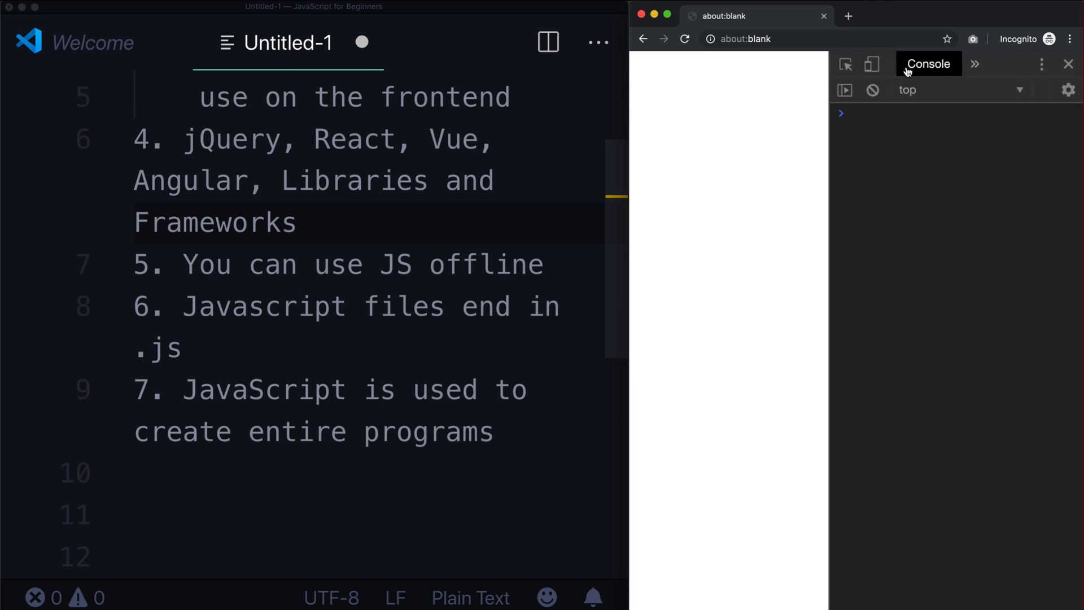
Run alert("HEIIIEIEIEIEI"), dismiss the popup and return to the VS Code list
{"action": "type", "text": "alert("}
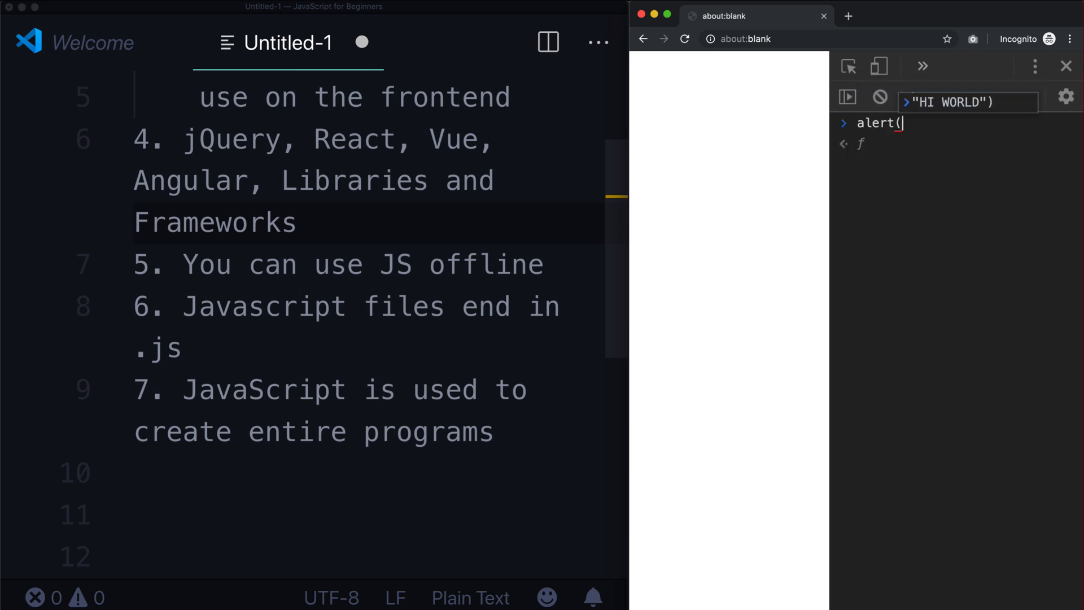
{"action": "type", "text": "\""}
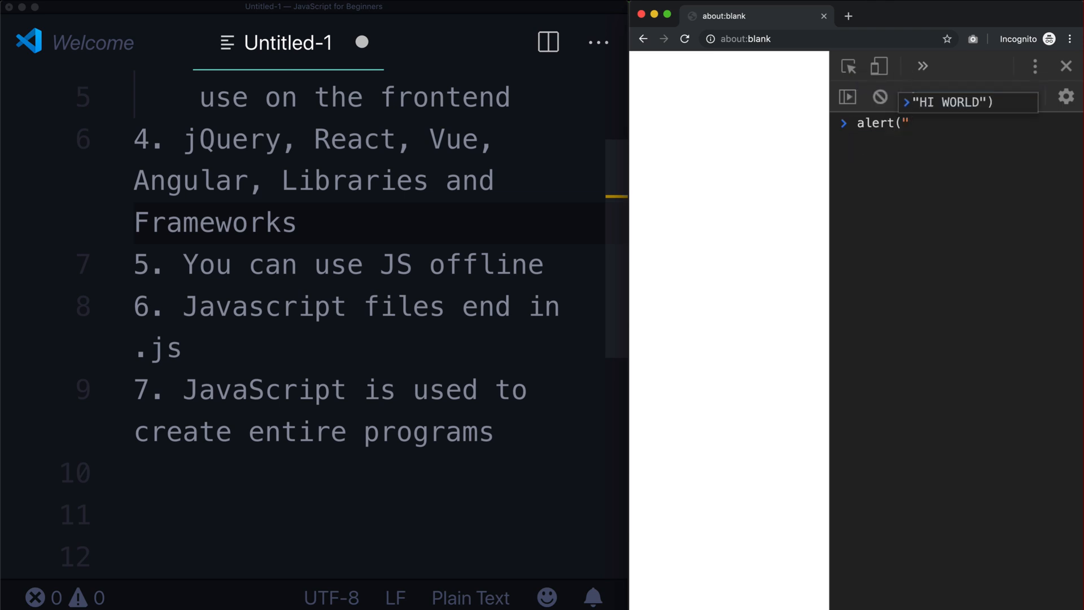
{"action": "type", "text": "HEIIIEIEIEIEI"}
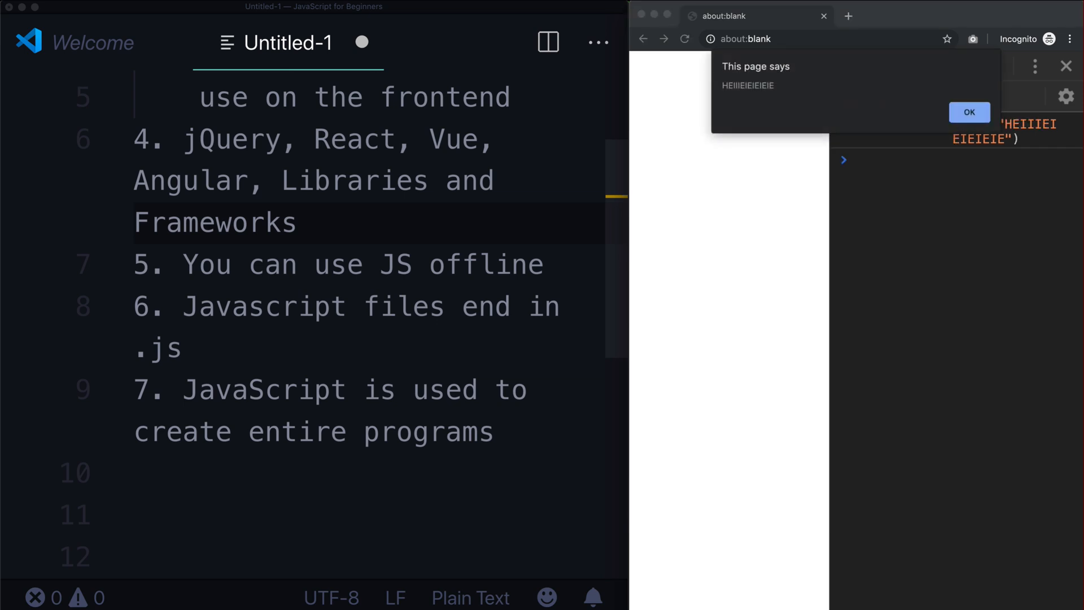
{"action": "left_click", "coordinate": [969, 112]}
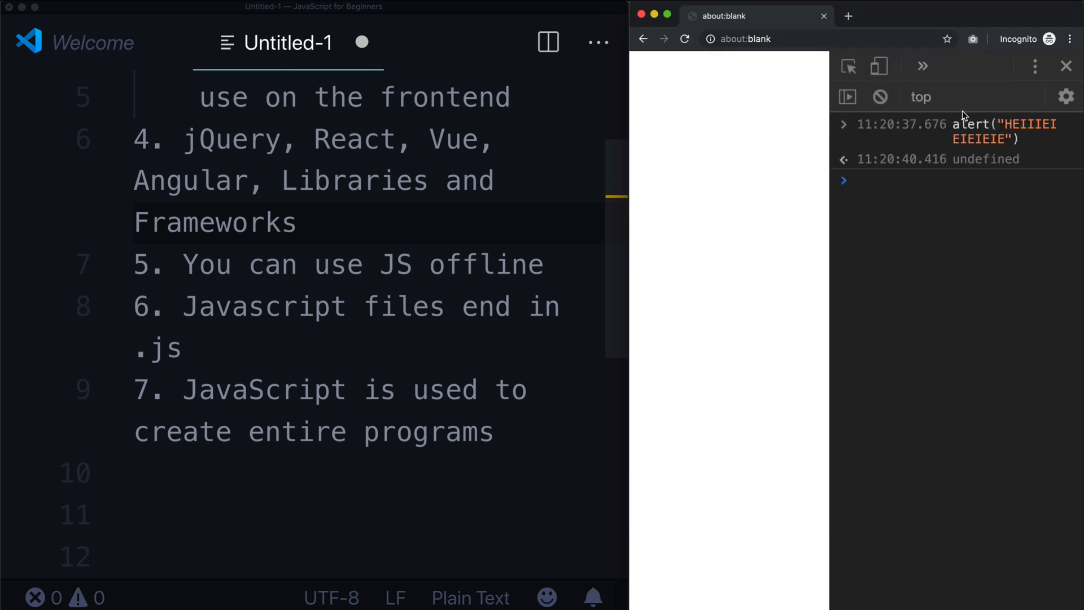
{"action": "left_click", "coordinate": [303, 306]}
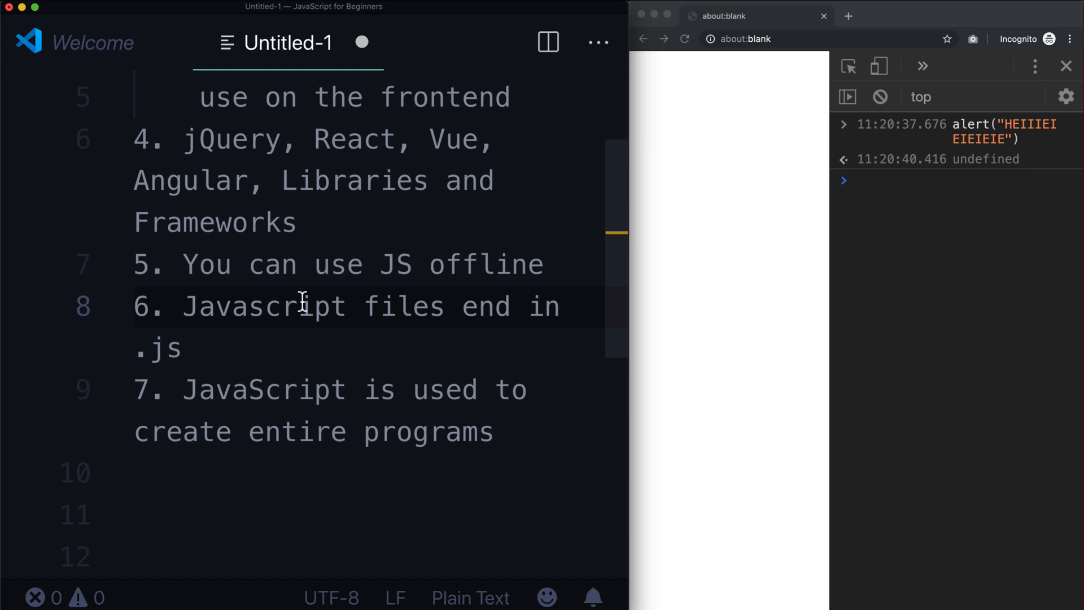